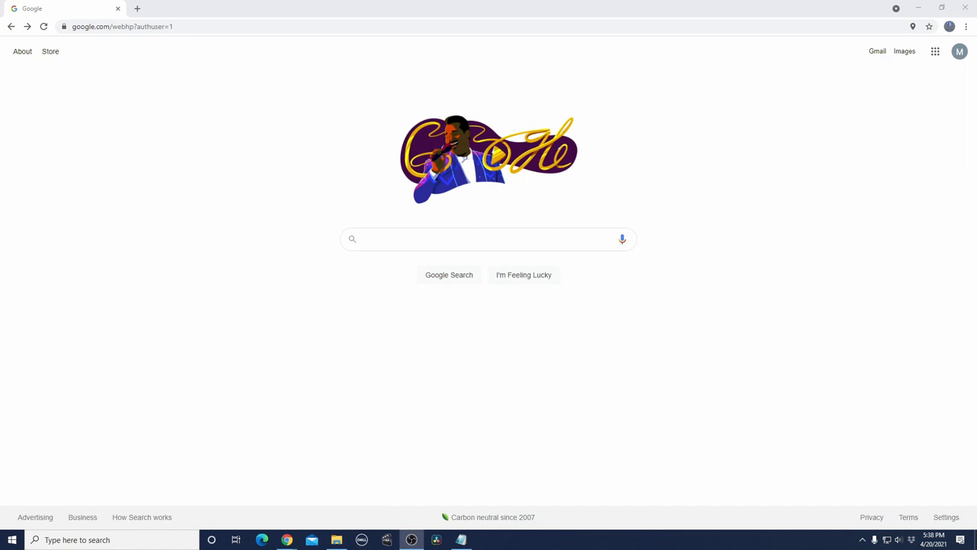
mouse_move(468, 288)
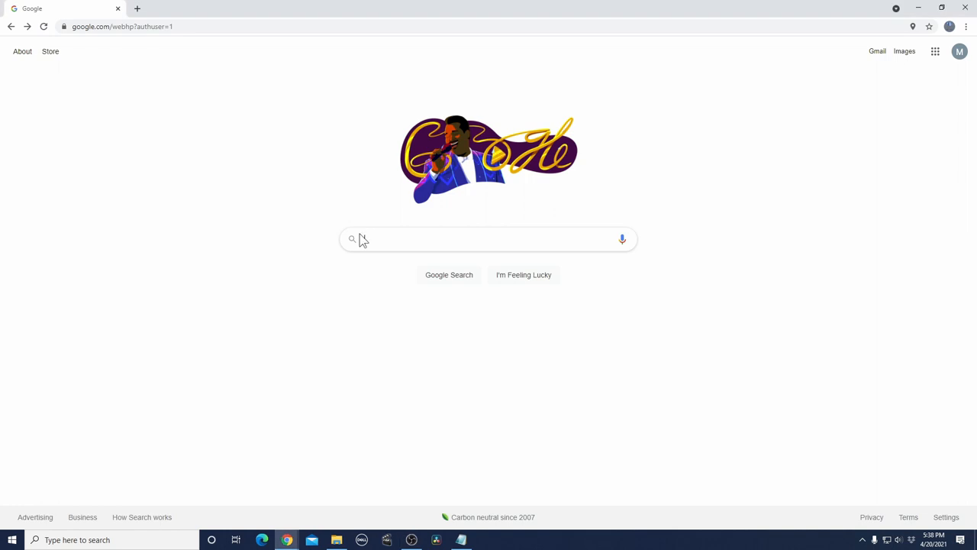
- Search Google for 'madison public library ohio' using the autocomplete suggestion
text(madison pub)
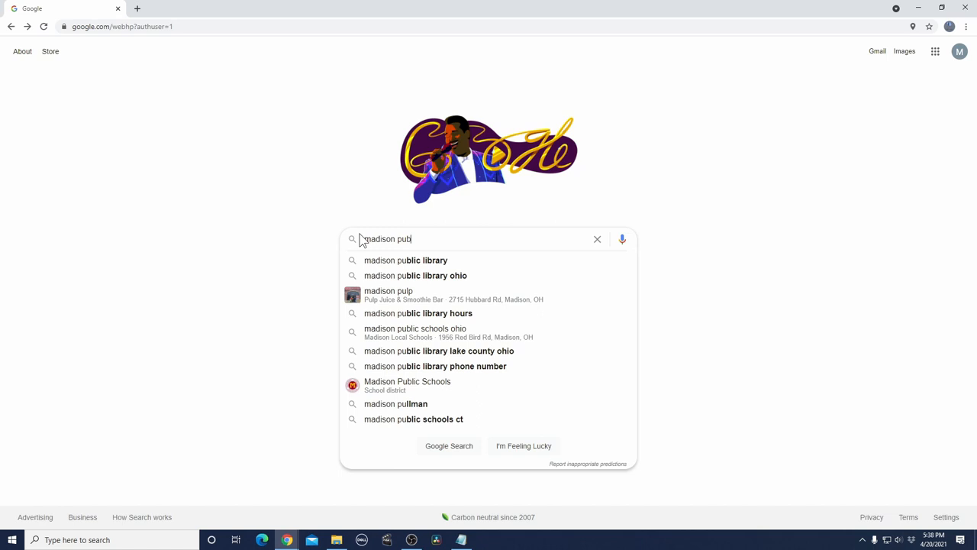
text(ic)
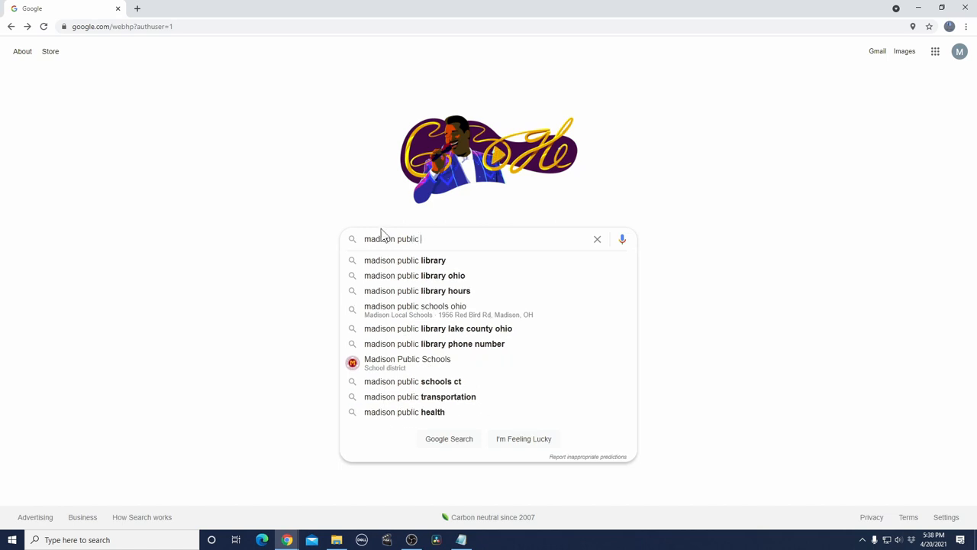
text(librar)
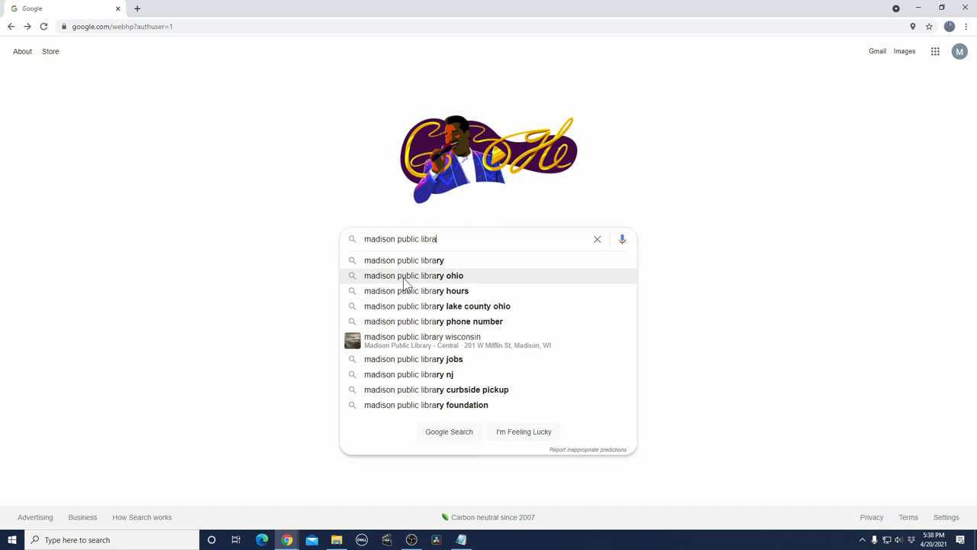
click(413, 275)
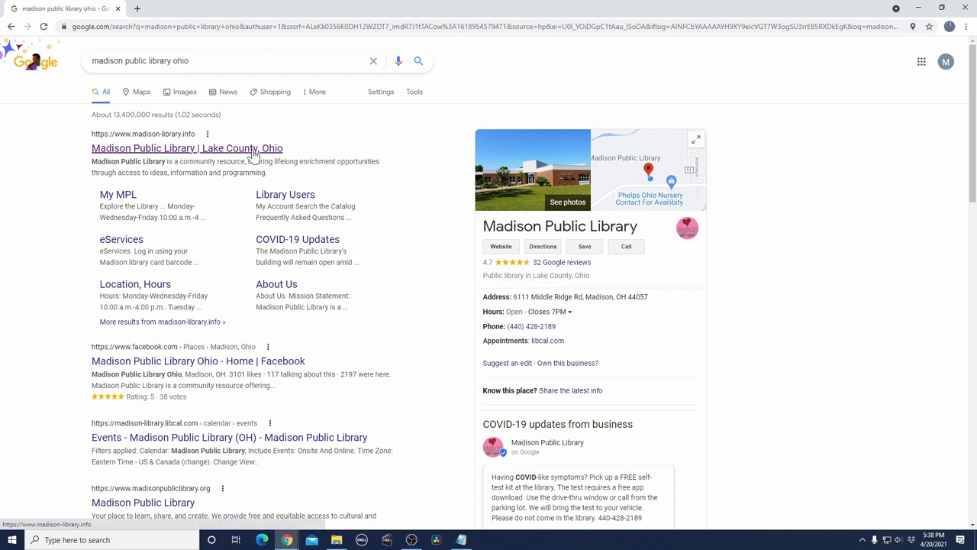
- Open the Madison Public Library Lake County site and launch the Freegal Music tile
click(187, 147)
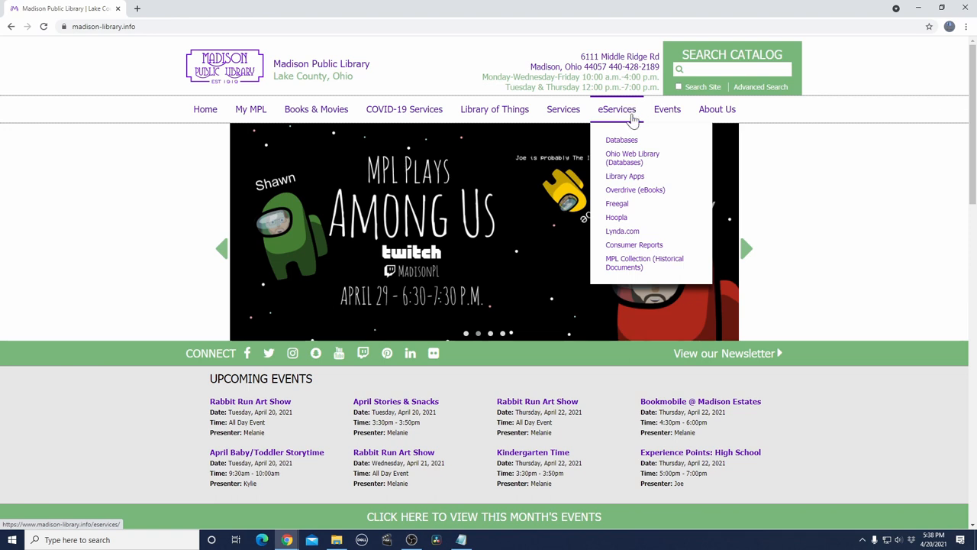
mouse_move(617, 204)
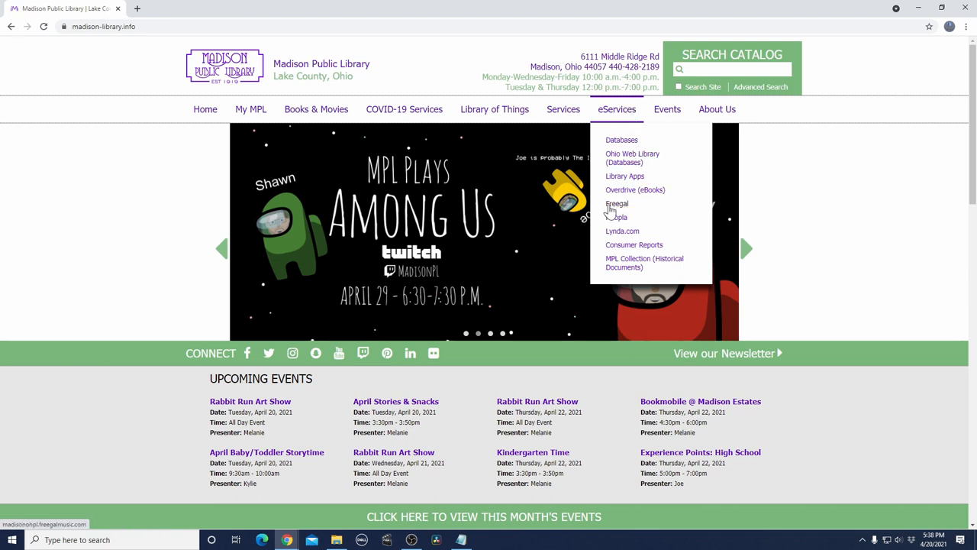
scroll(down, 3)
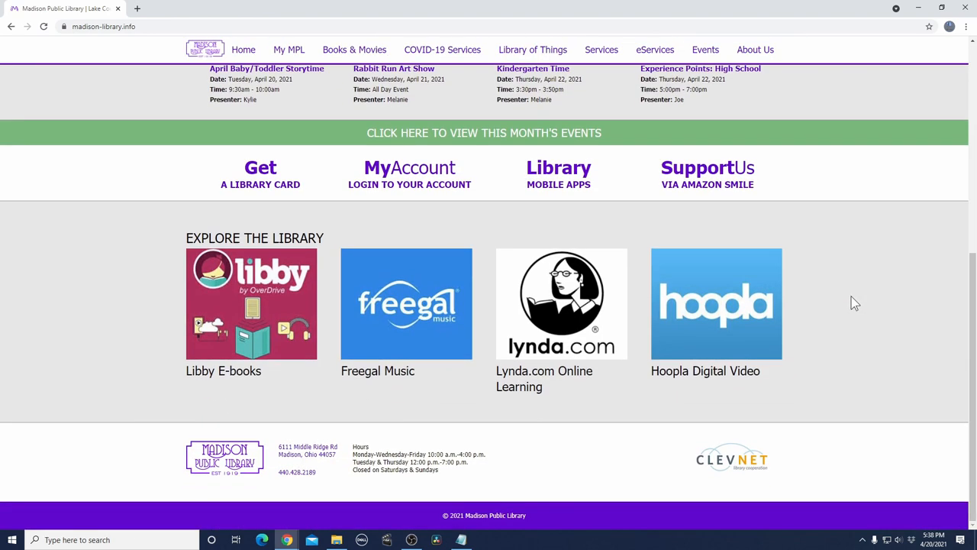
mouse_move(412, 287)
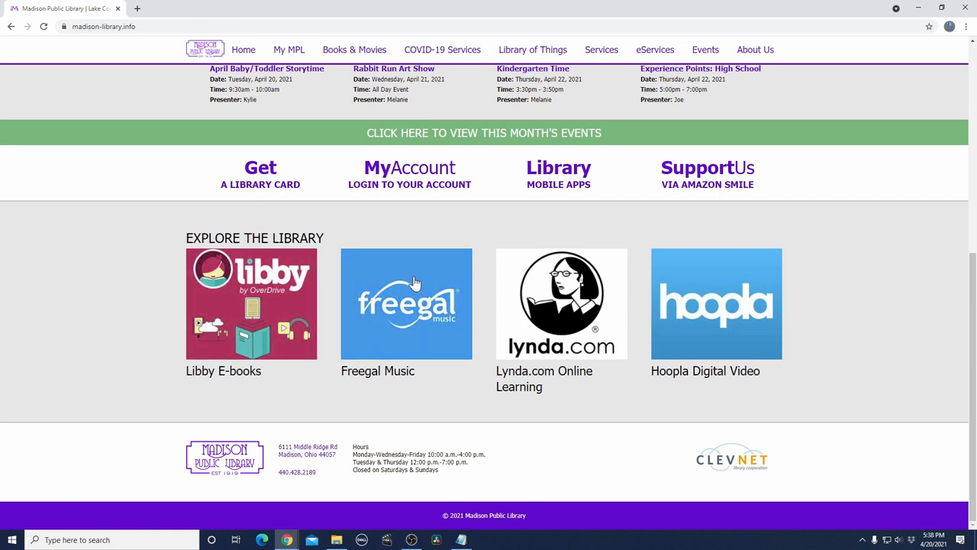
mouse_move(369, 291)
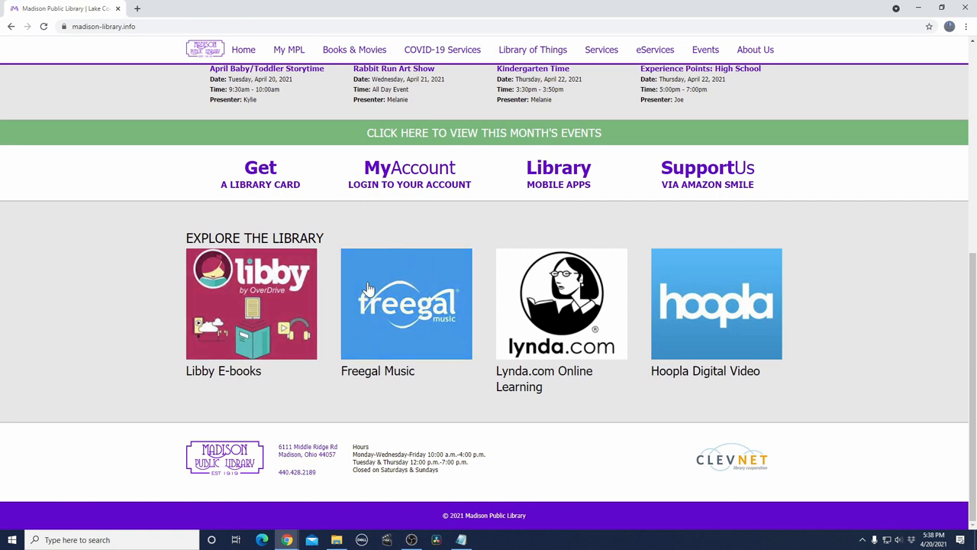
mouse_move(409, 304)
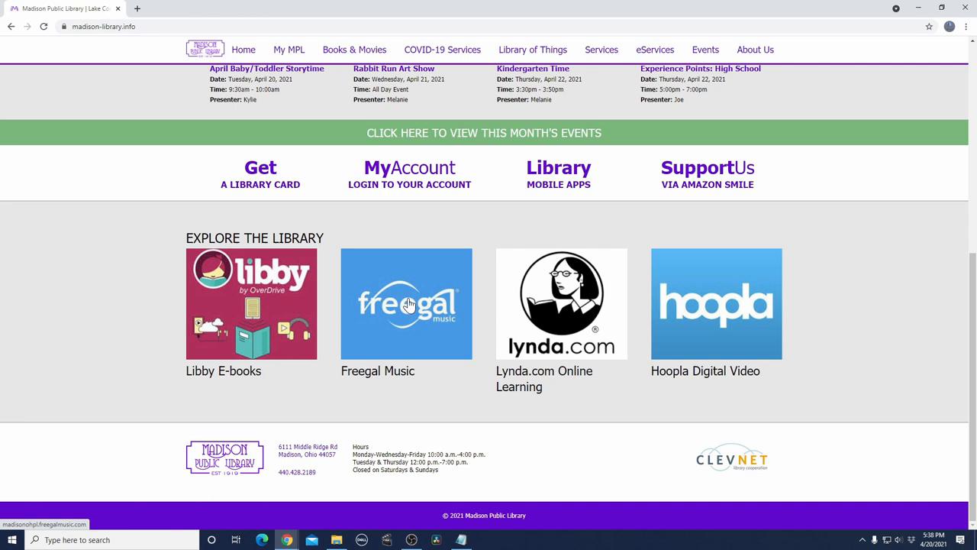
click(407, 303)
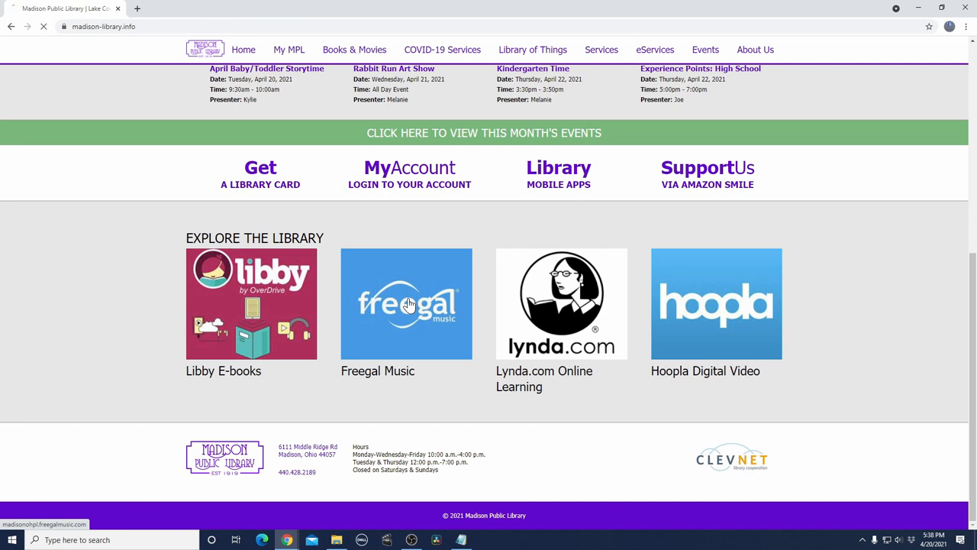
- Open Freegal Music's Log In panel and focus the Card Number field
click(406, 303)
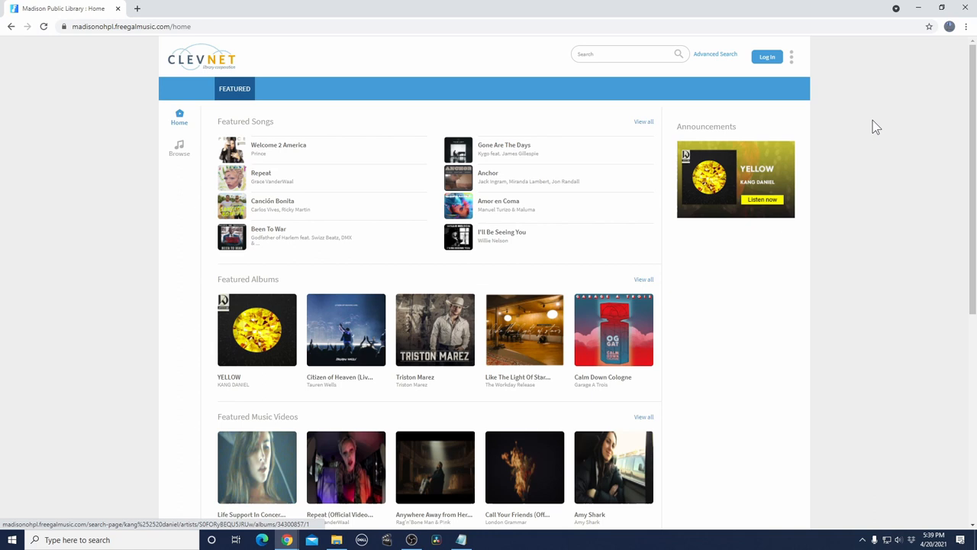
mouse_move(811, 59)
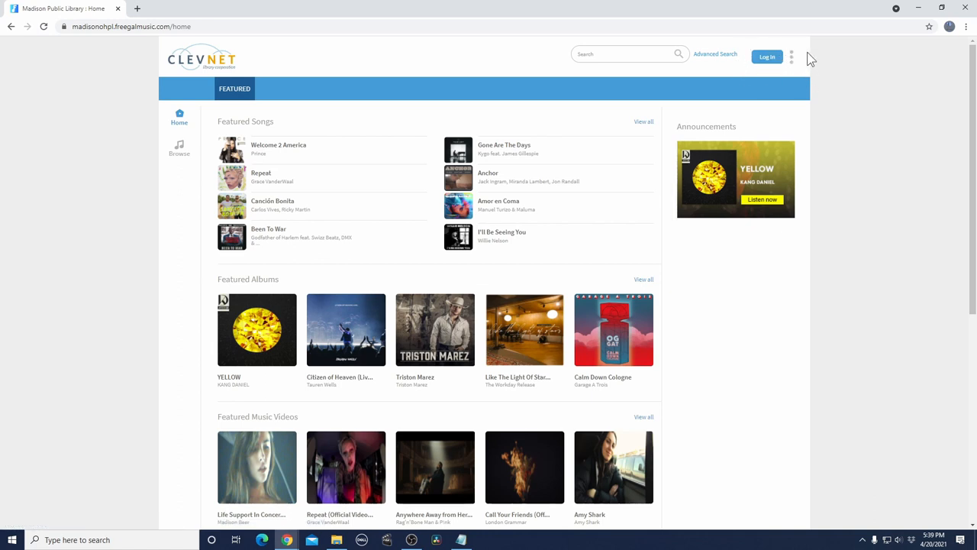
mouse_move(747, 76)
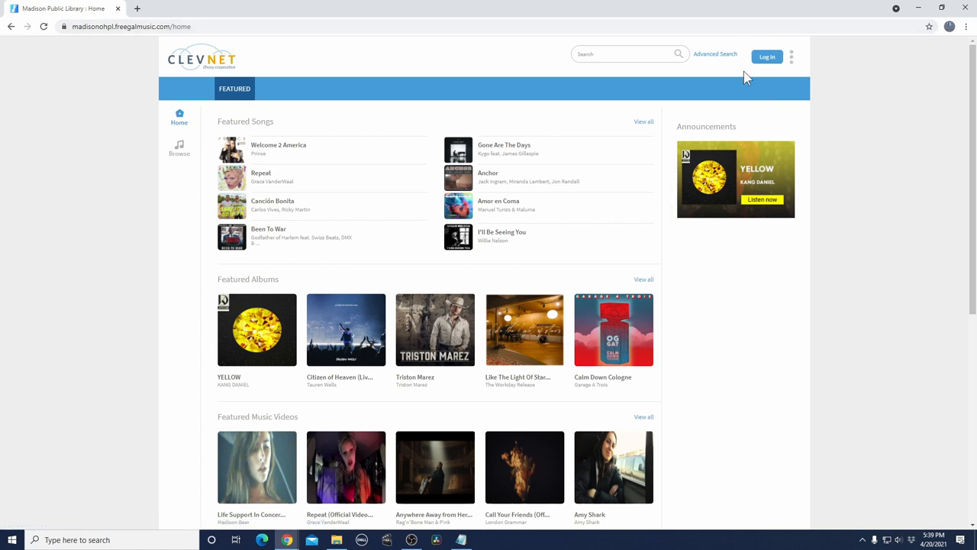
click(767, 57)
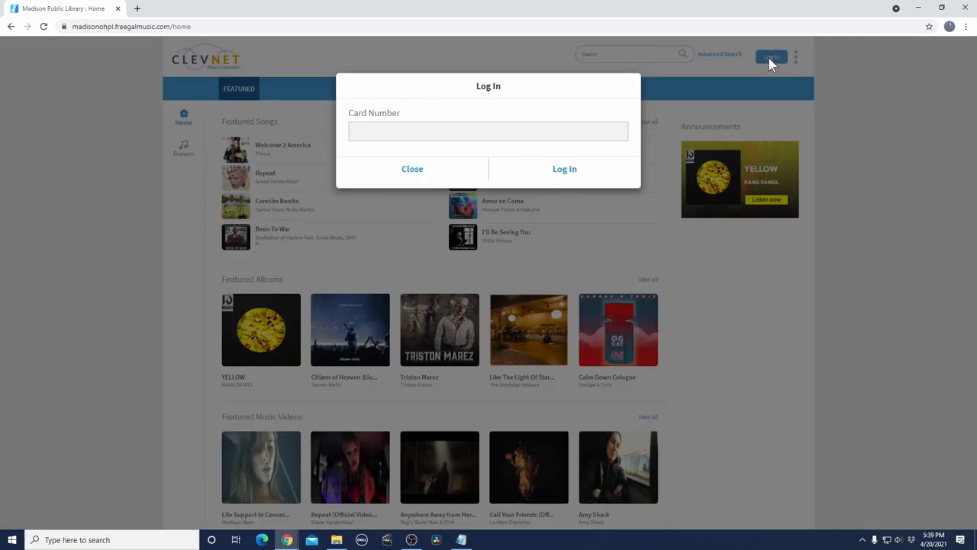
click(564, 169)
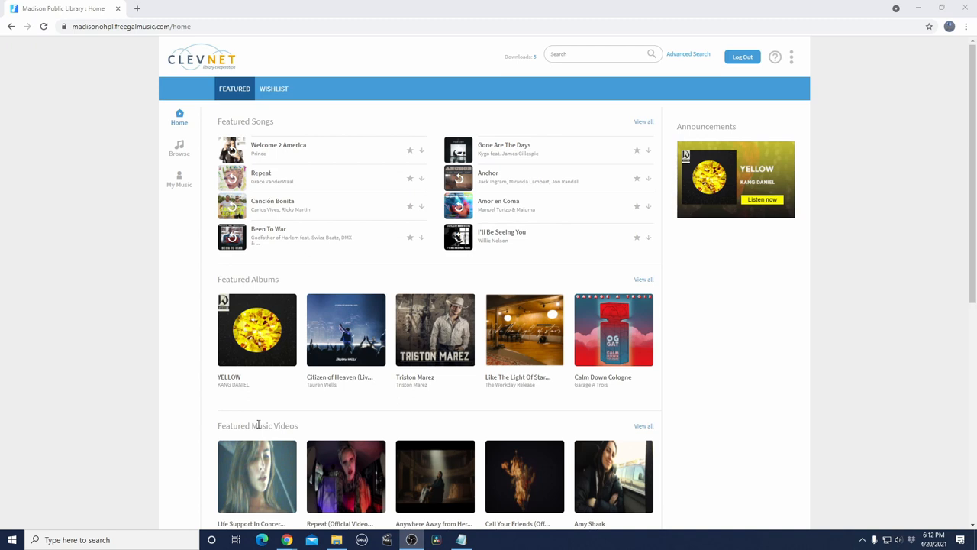
scroll(down, 3)
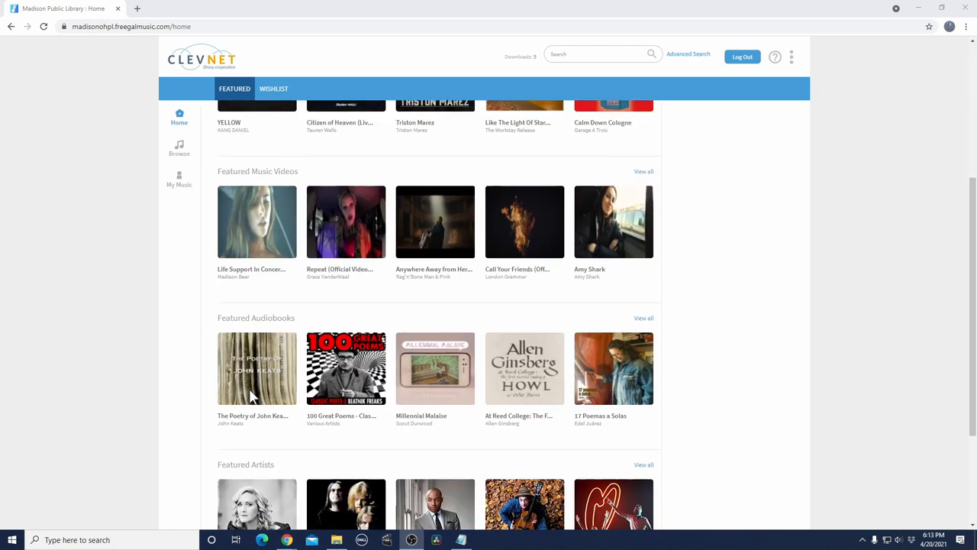
scroll(down, 3)
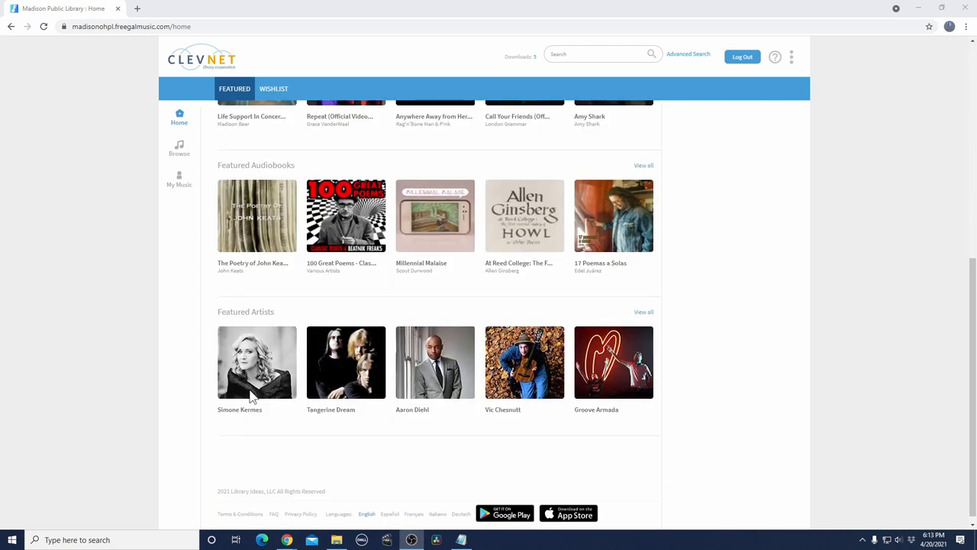
scroll(up, 3)
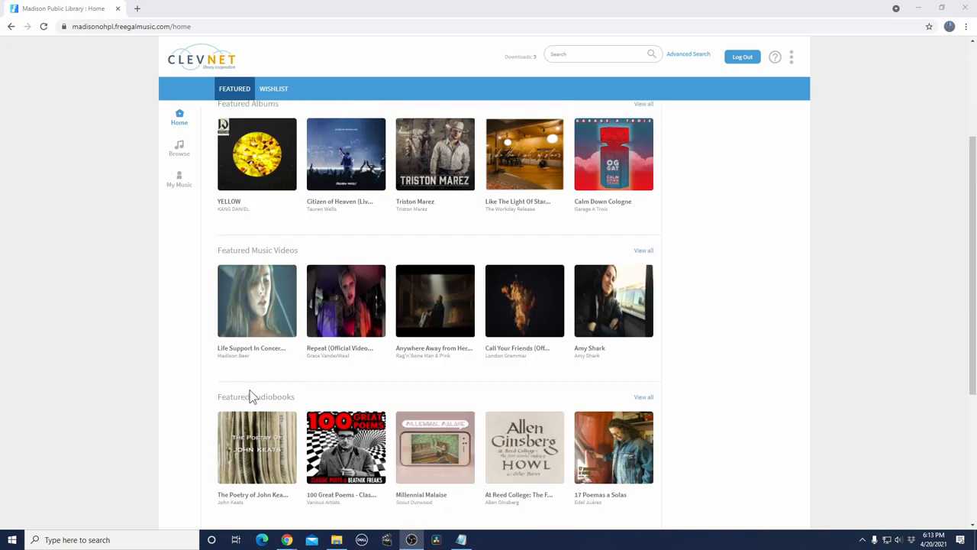
scroll(up, 3)
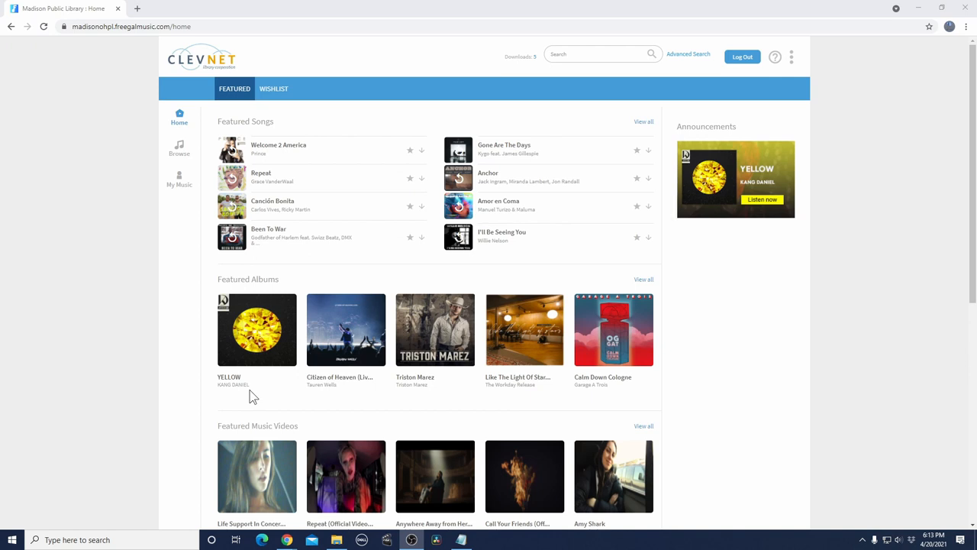
mouse_move(178, 149)
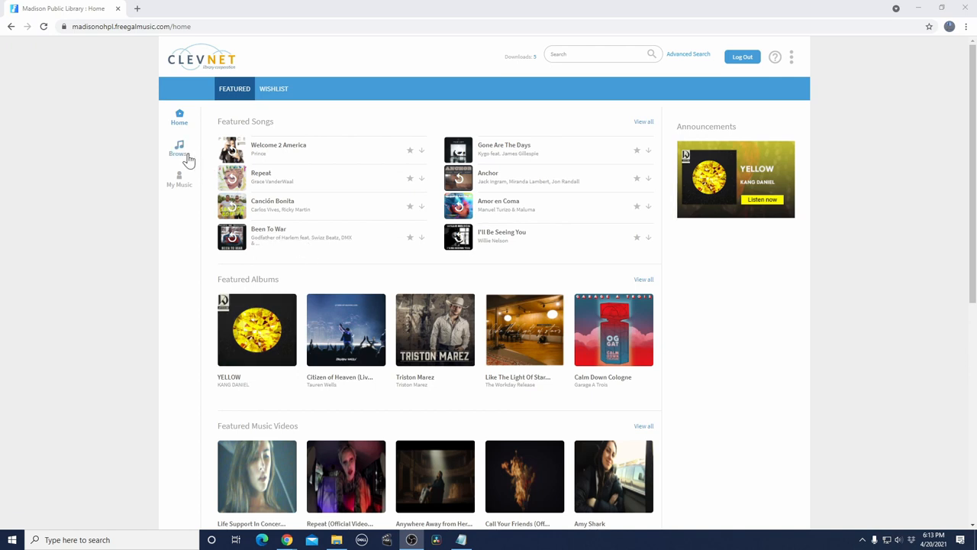
- Browse the trending songs, albums and videos, then switch to New Arrivals
click(178, 149)
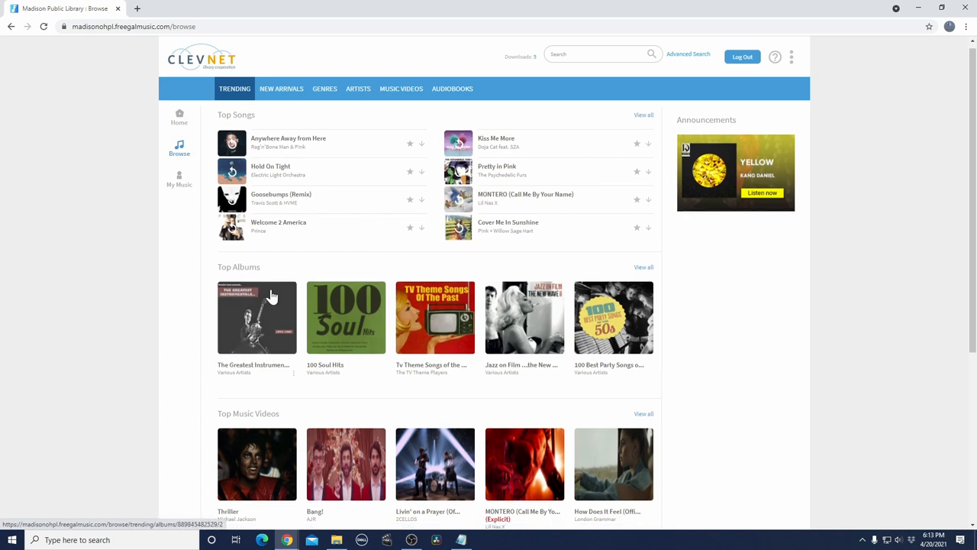
scroll(down, 3)
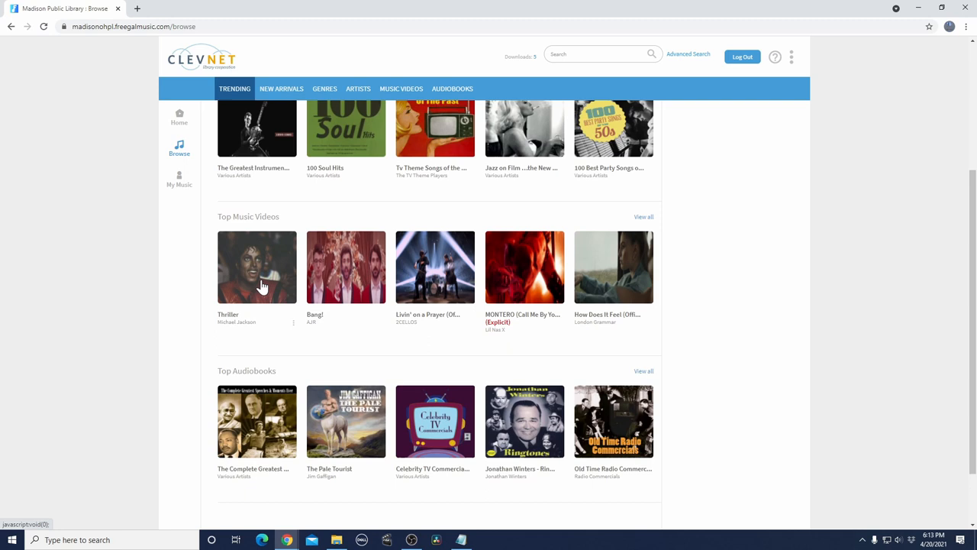
scroll(up, 3)
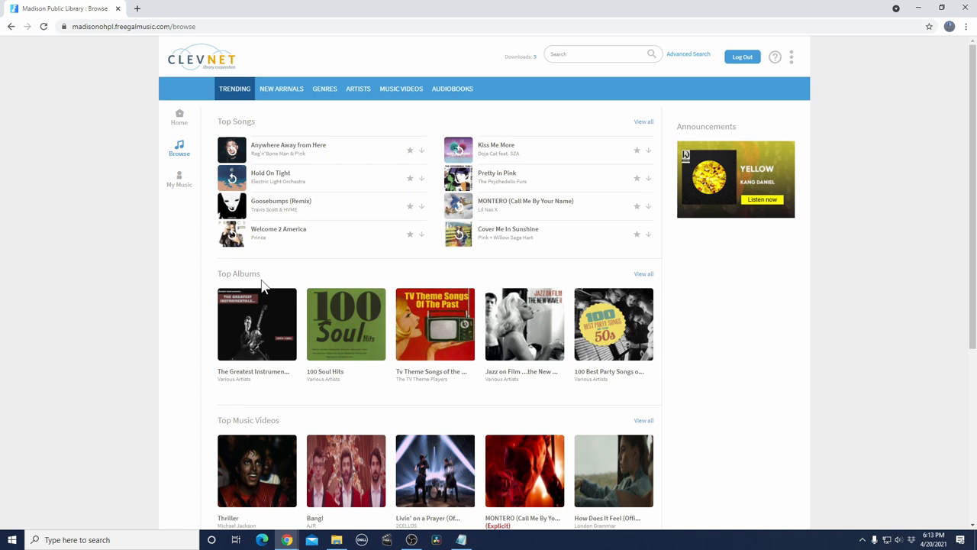
click(281, 89)
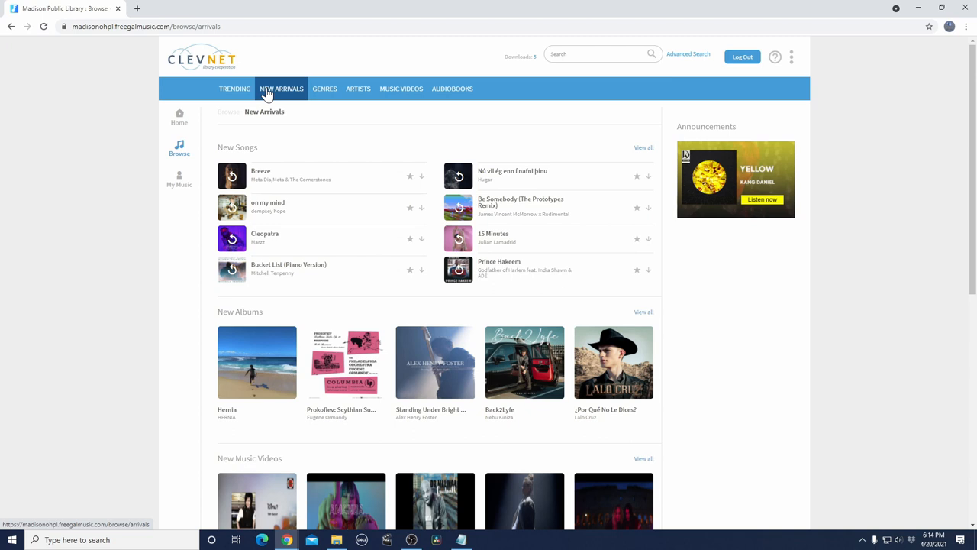
- View the Classic Rock genre page and return to the Genres list
click(324, 89)
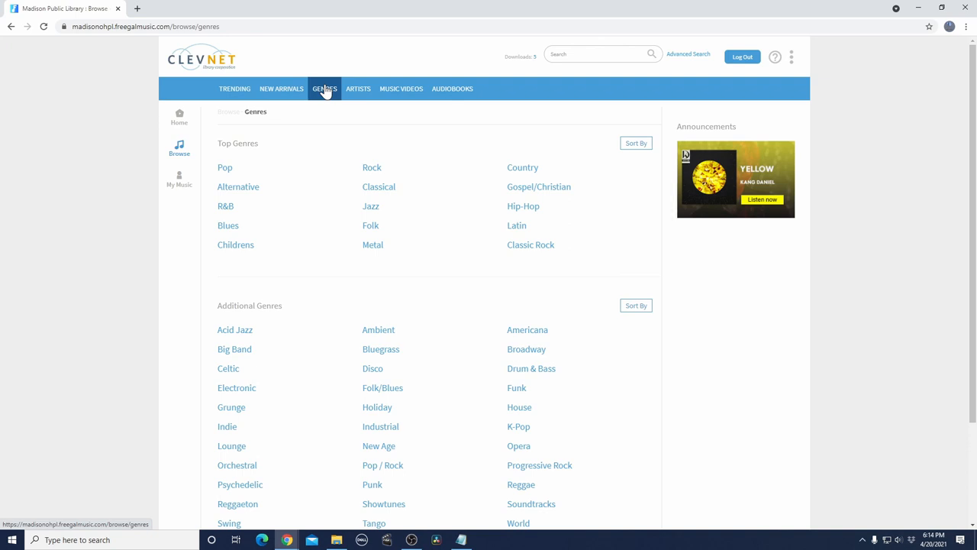
mouse_move(379, 187)
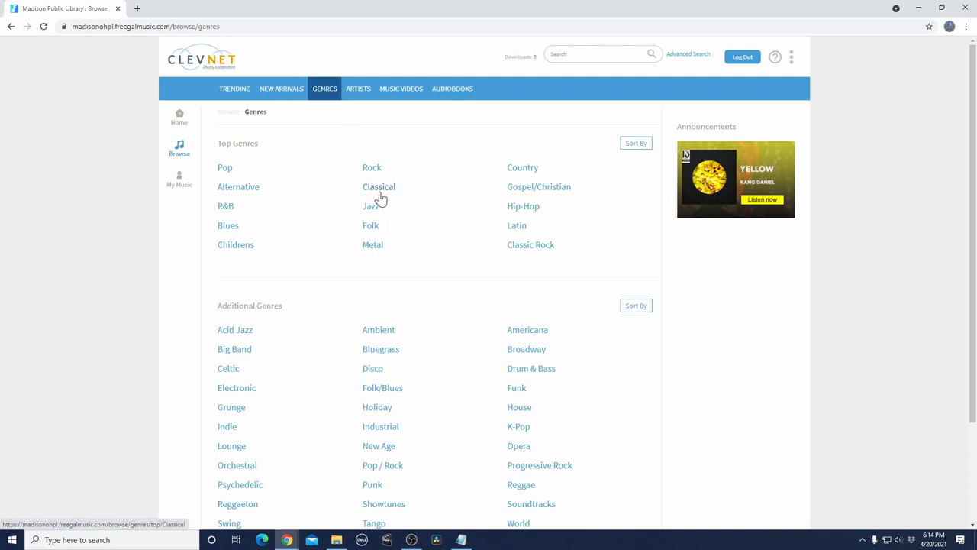
mouse_move(510, 243)
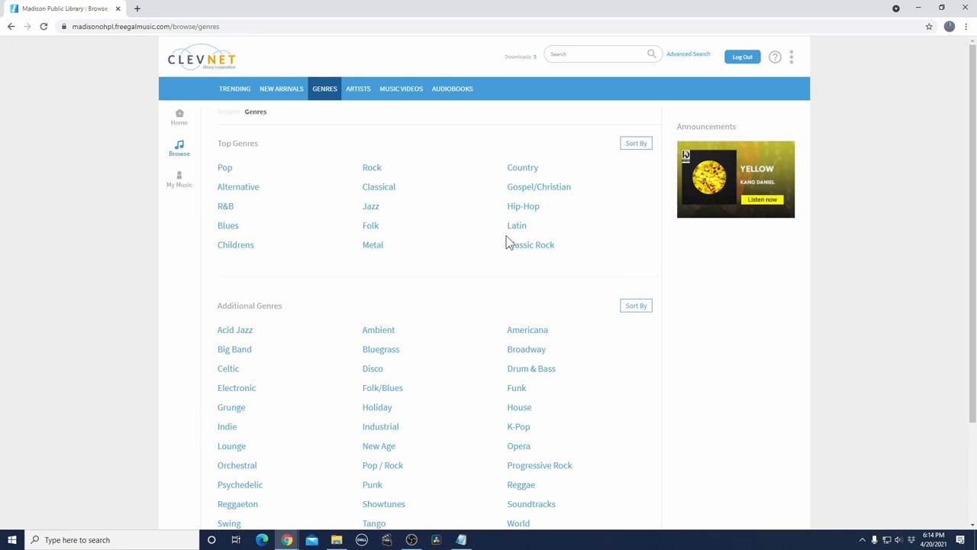
mouse_move(531, 245)
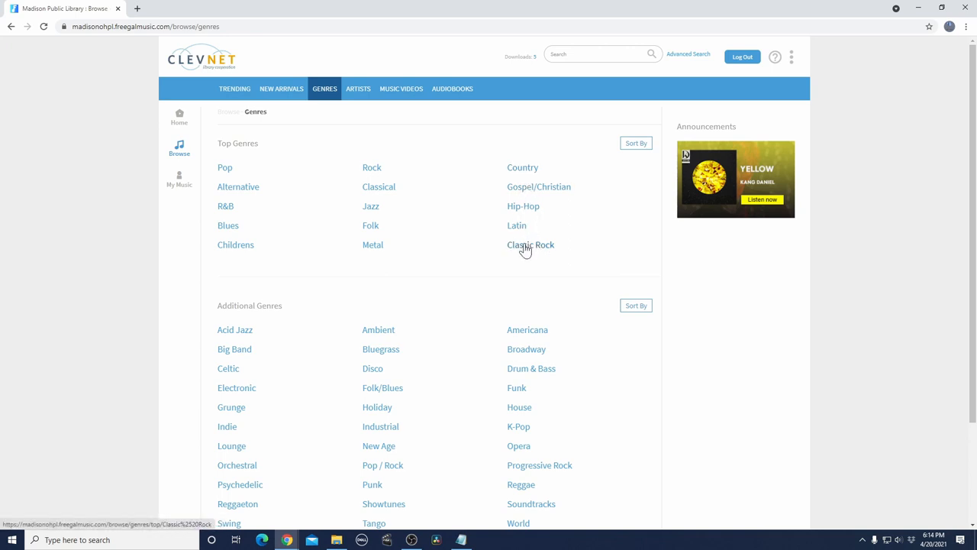
click(530, 244)
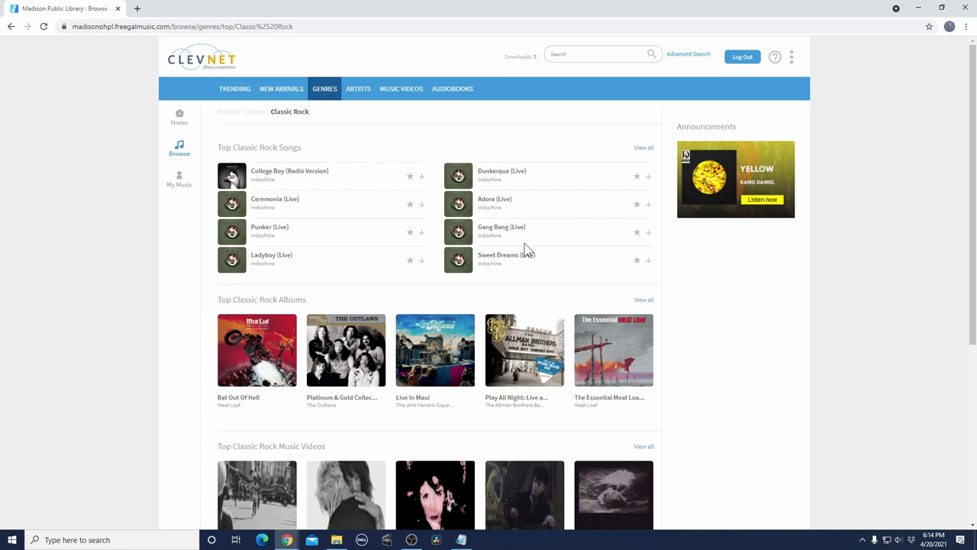
mouse_move(340, 114)
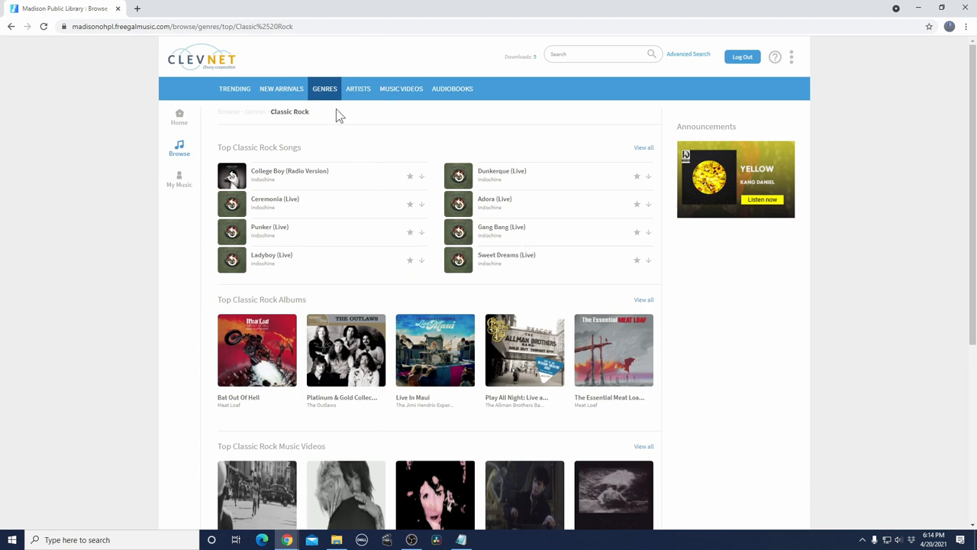
click(324, 88)
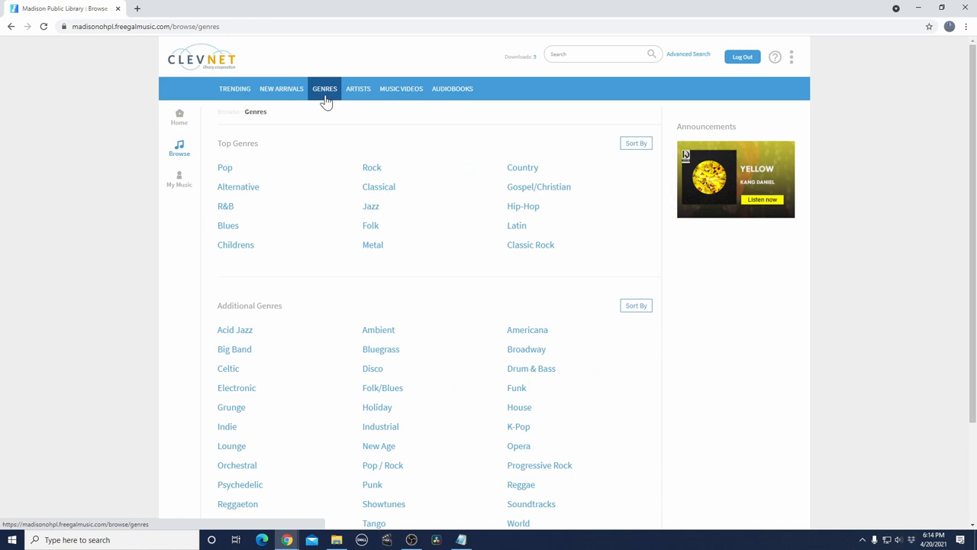
click(636, 148)
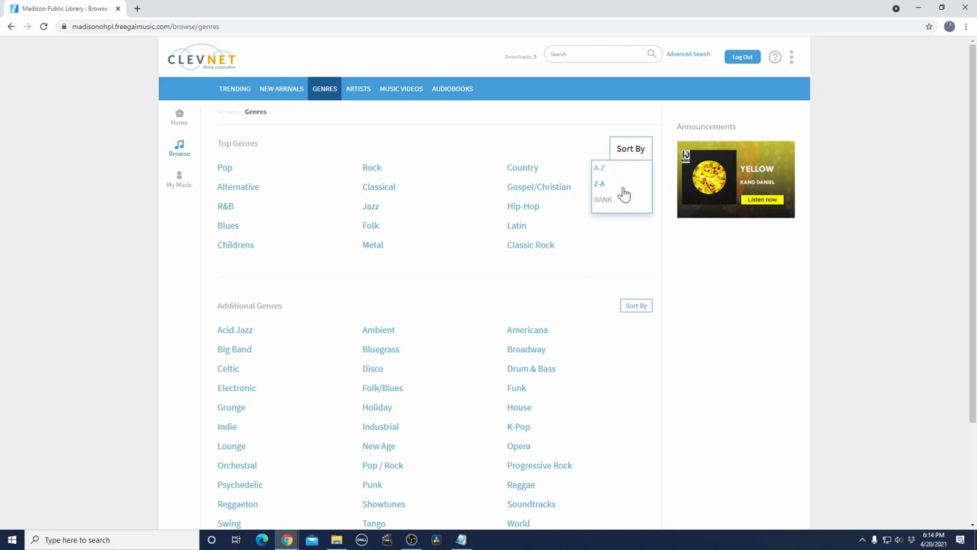
mouse_move(604, 200)
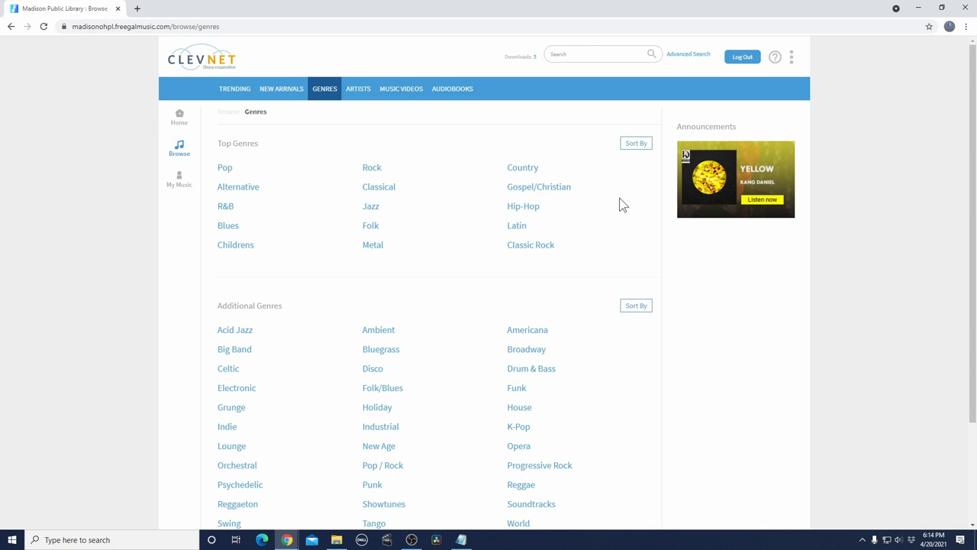
click(636, 143)
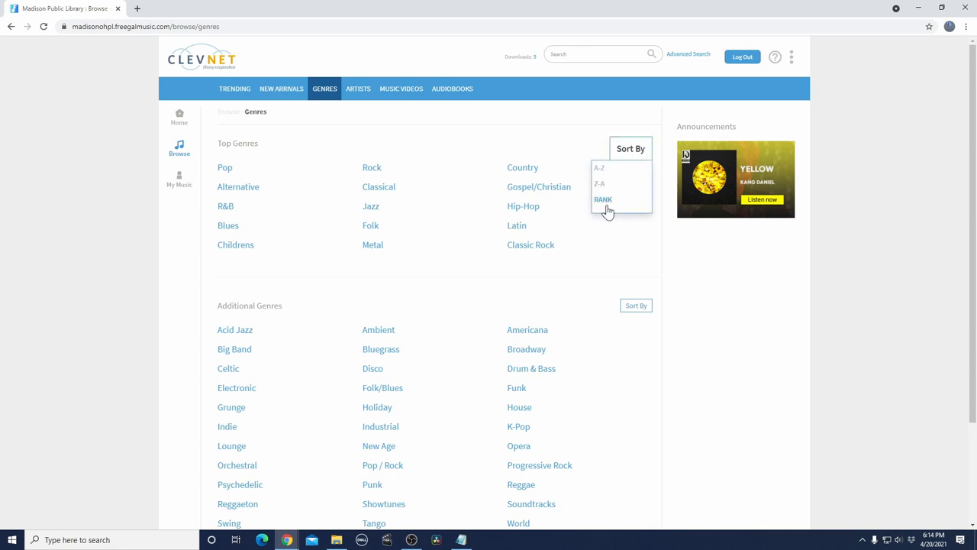
mouse_move(649, 152)
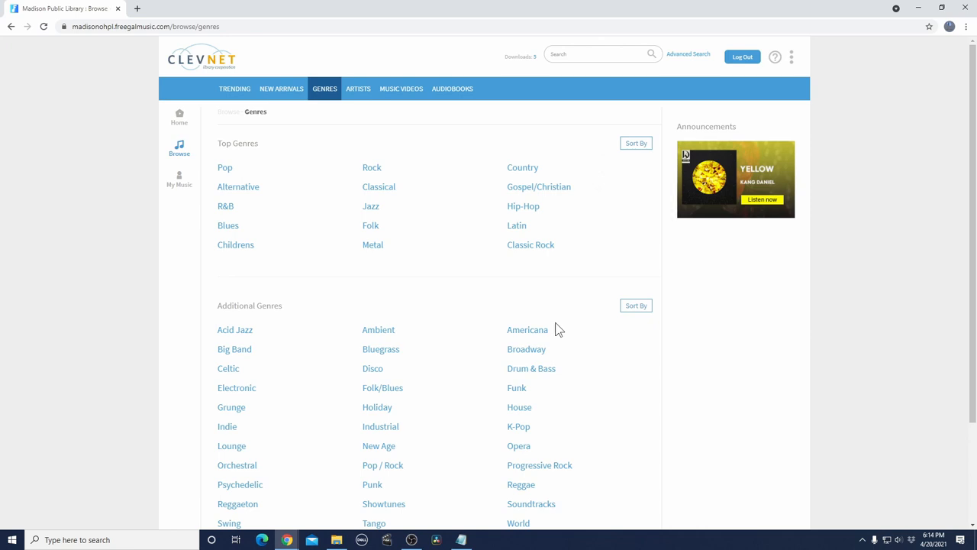
scroll(down, 3)
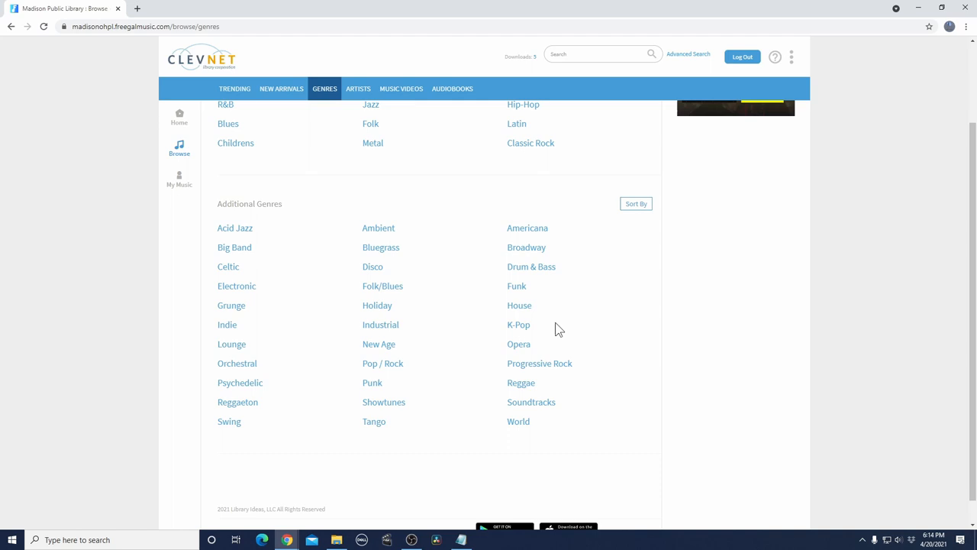
click(636, 203)
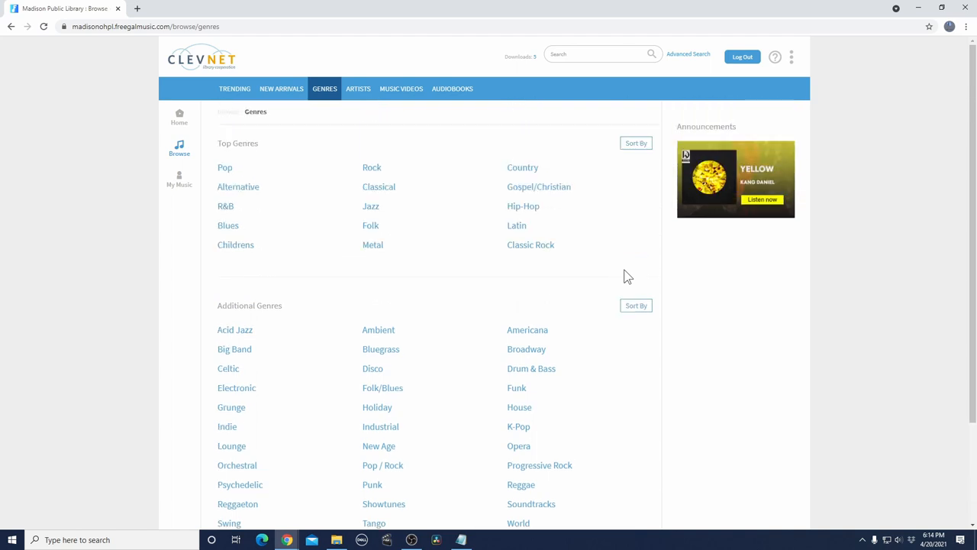
- Switch to the Artists page listing featured and new artists
click(358, 89)
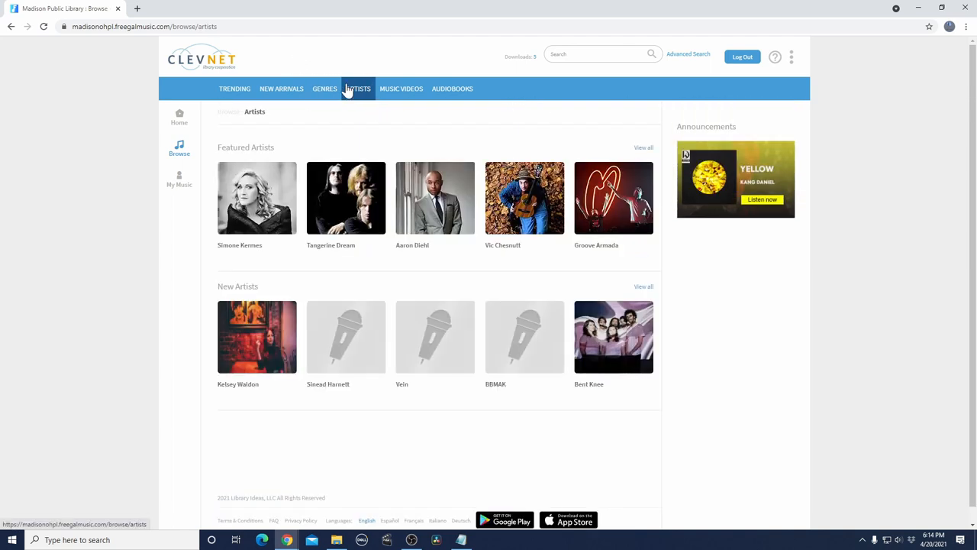
mouse_move(590, 298)
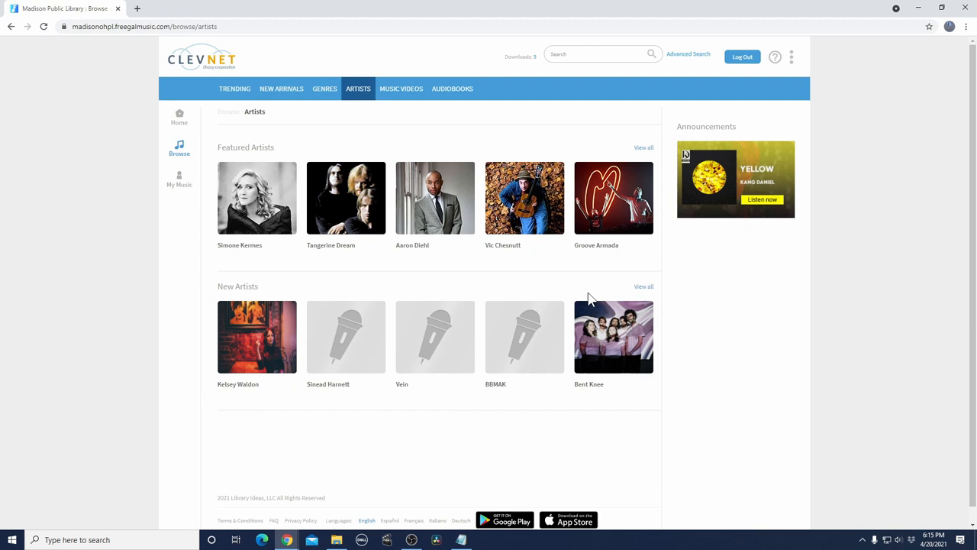
mouse_move(536, 126)
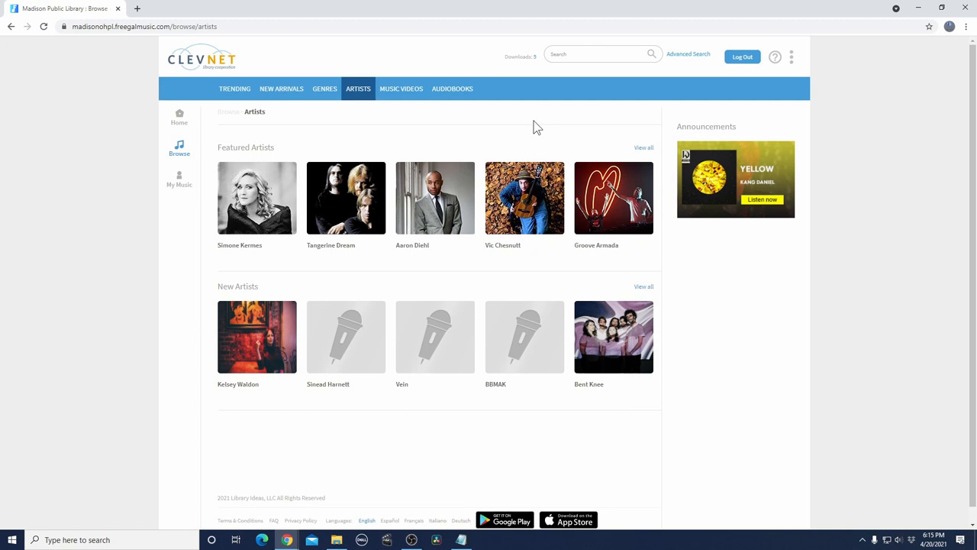
mouse_move(534, 117)
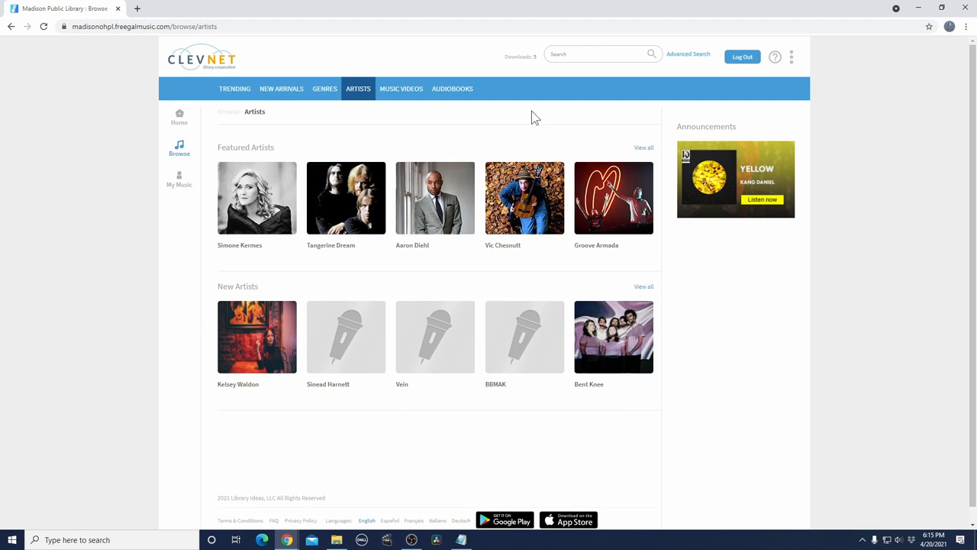
- Scroll through Music Videos, then switch to the Audiobooks page
click(401, 89)
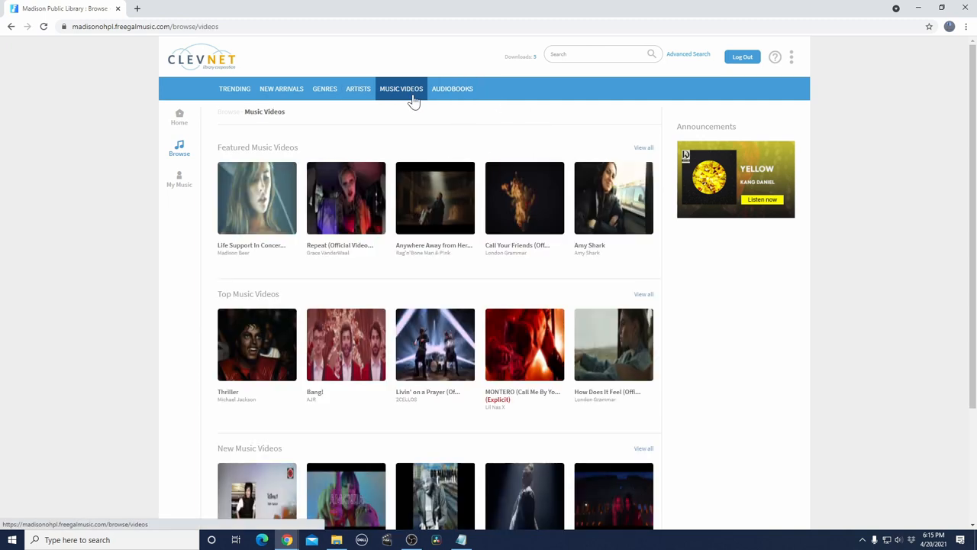
scroll(down, 3)
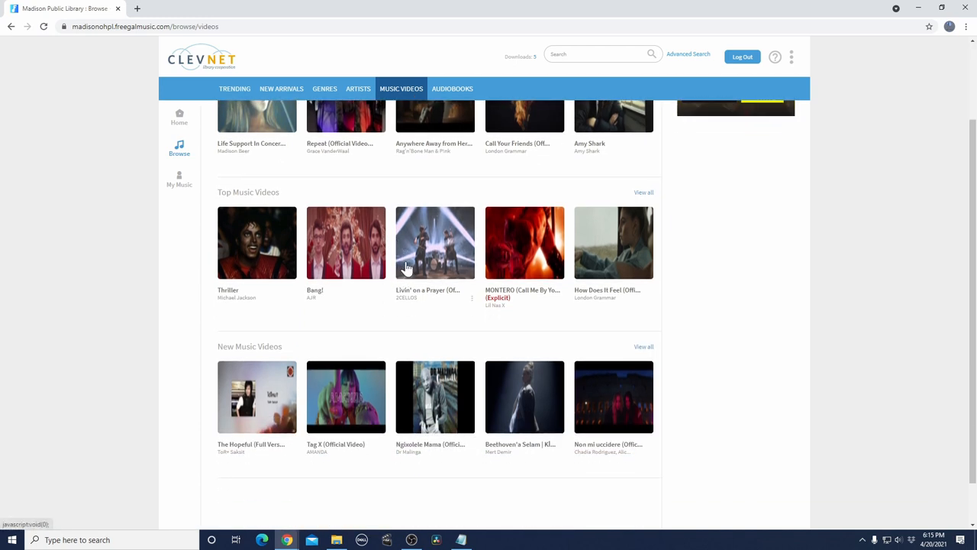
click(452, 89)
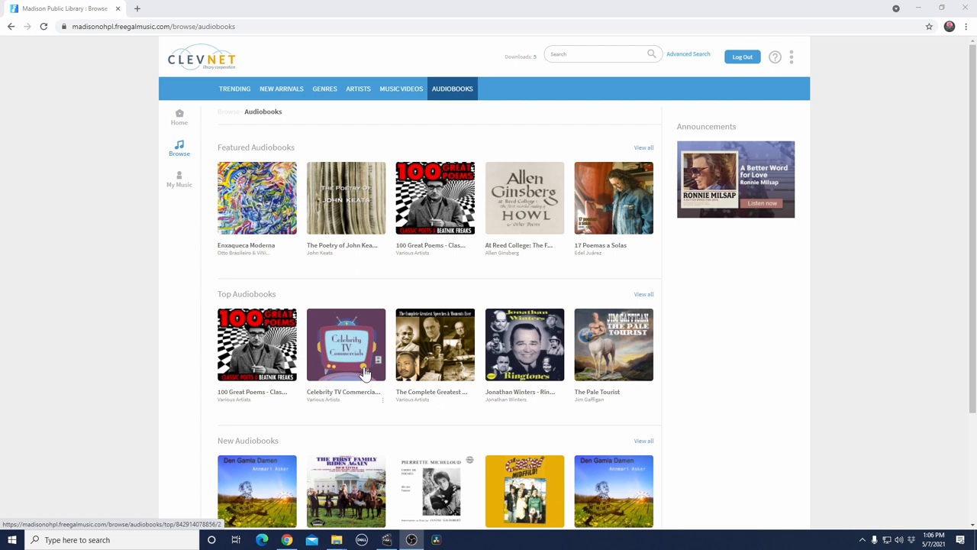
mouse_move(562, 53)
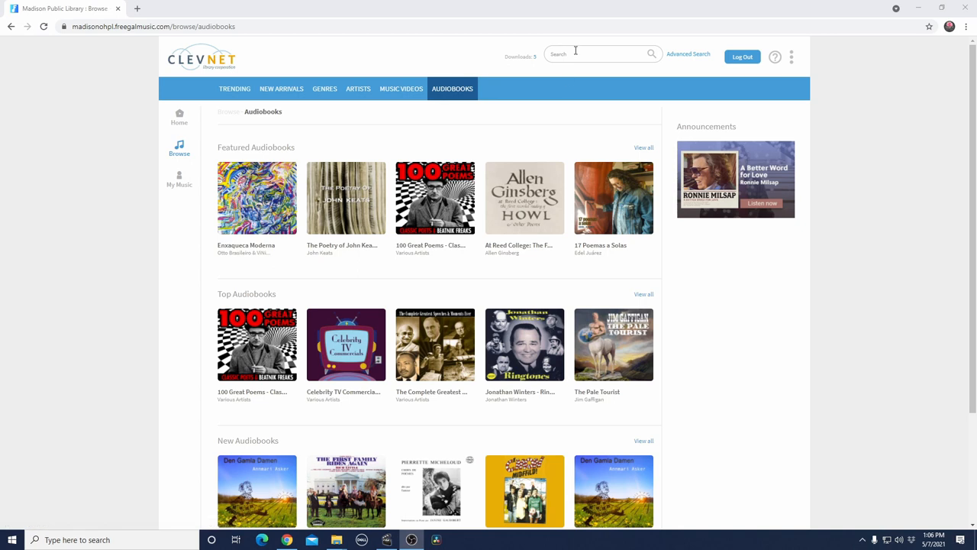
- Type 'Frank Sin' and pick the 'frank sinatra' search suggestion
text(a)
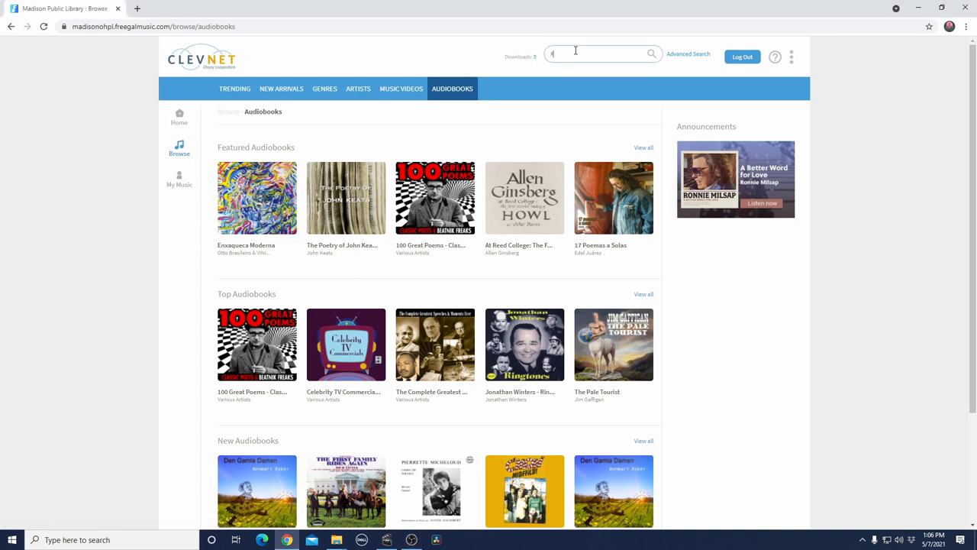
text(rank)
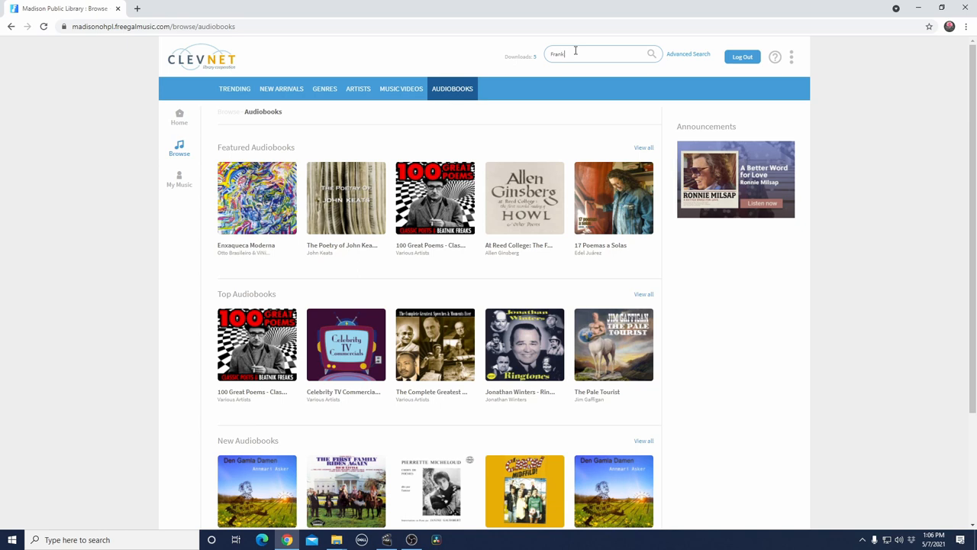
text(Sin)
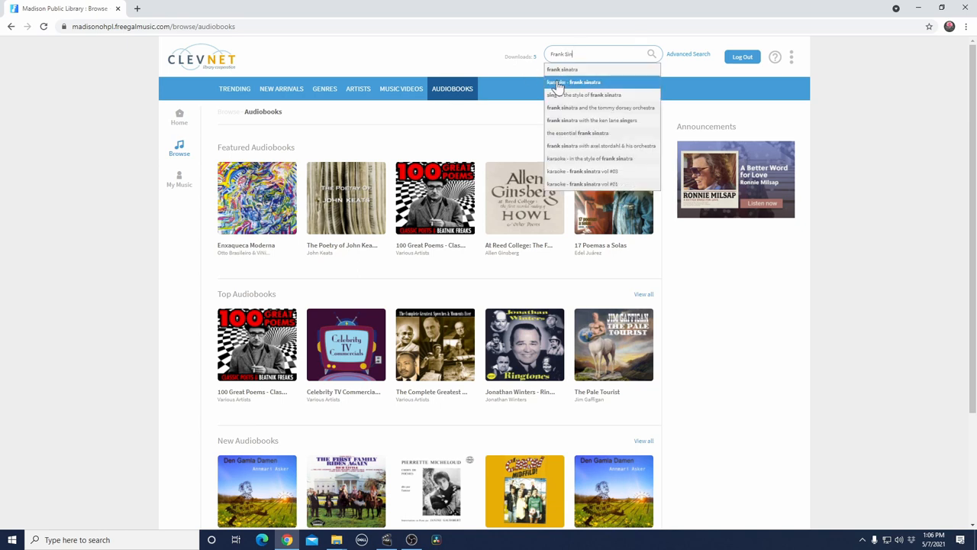
click(573, 69)
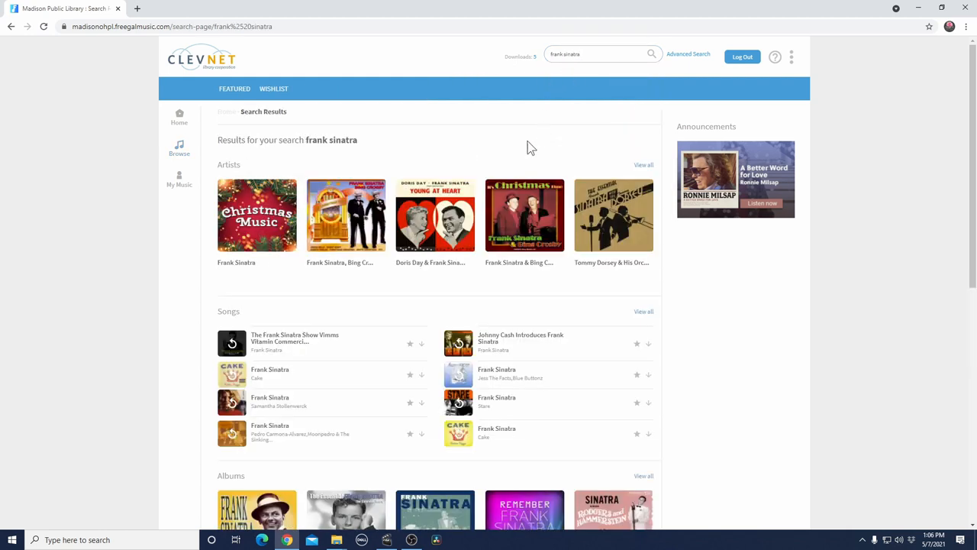
mouse_move(524, 148)
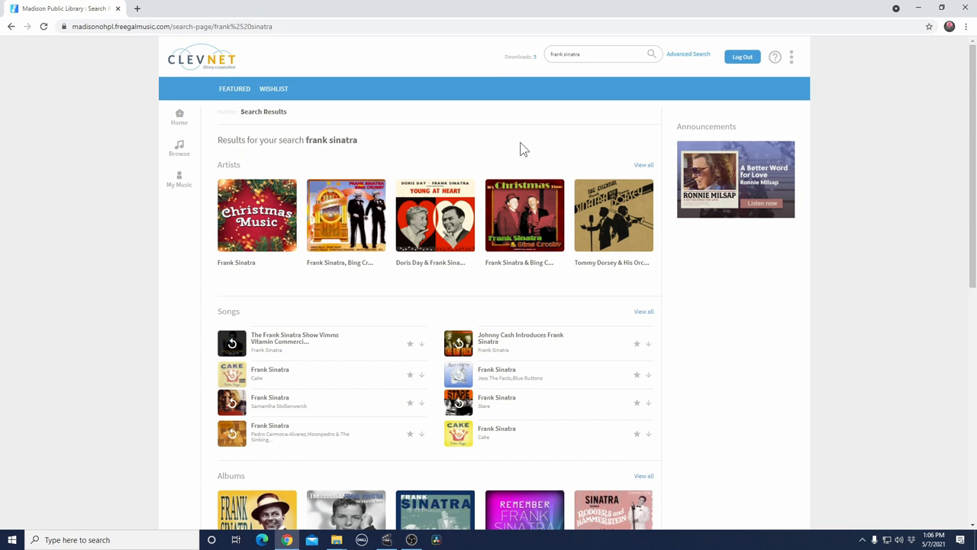
mouse_move(256, 215)
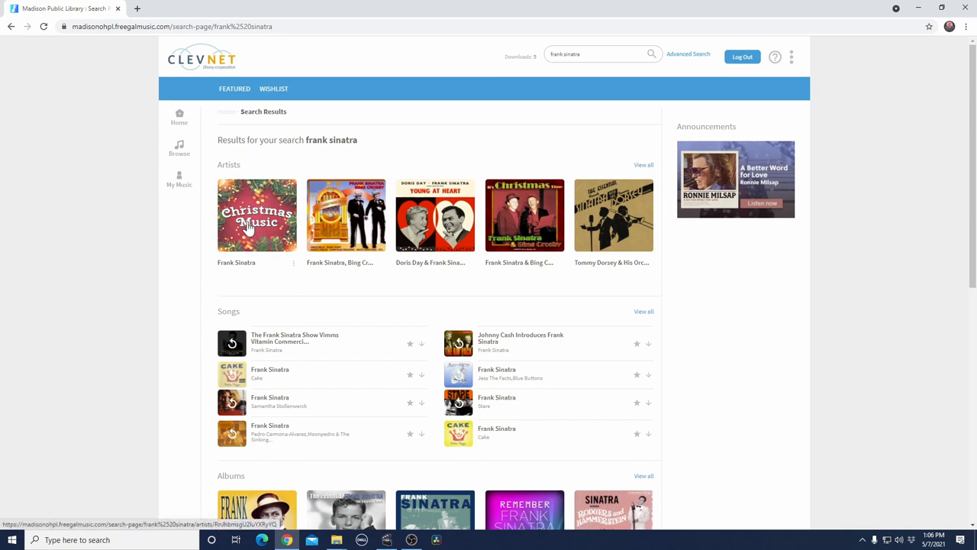
mouse_move(224, 267)
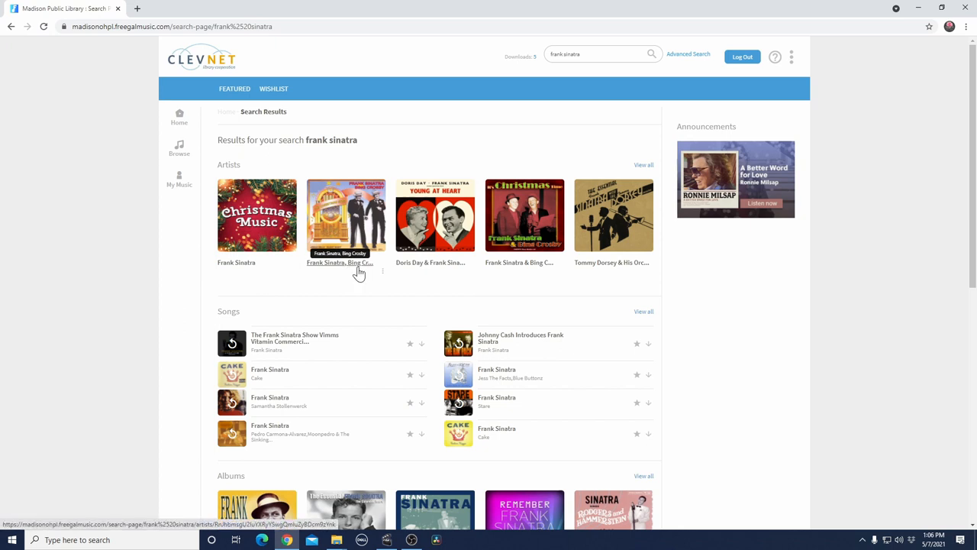
mouse_move(519, 262)
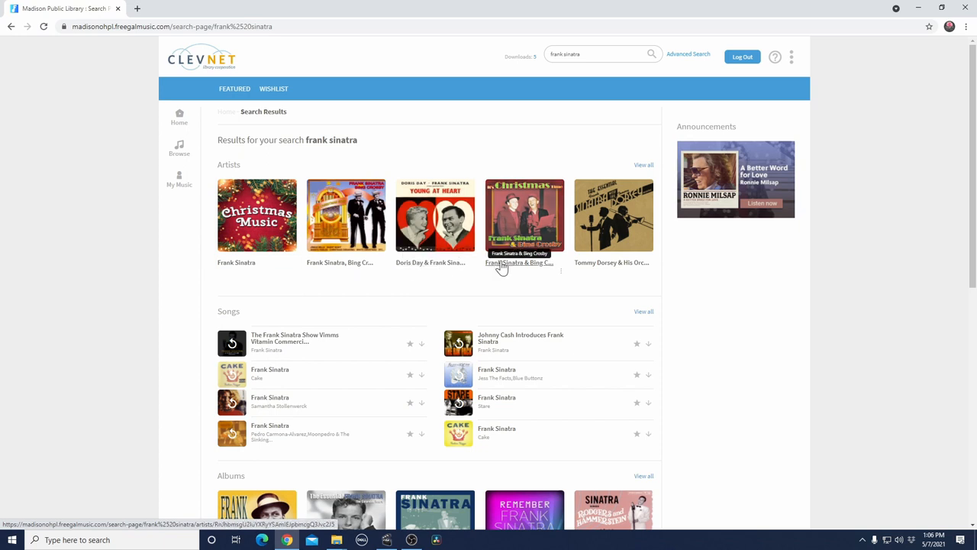
mouse_move(532, 267)
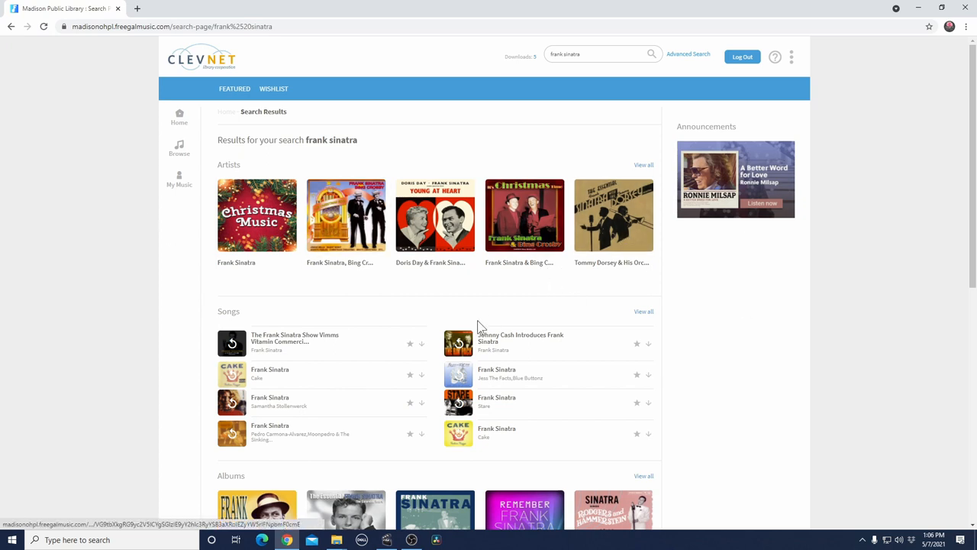
scroll(down, 3)
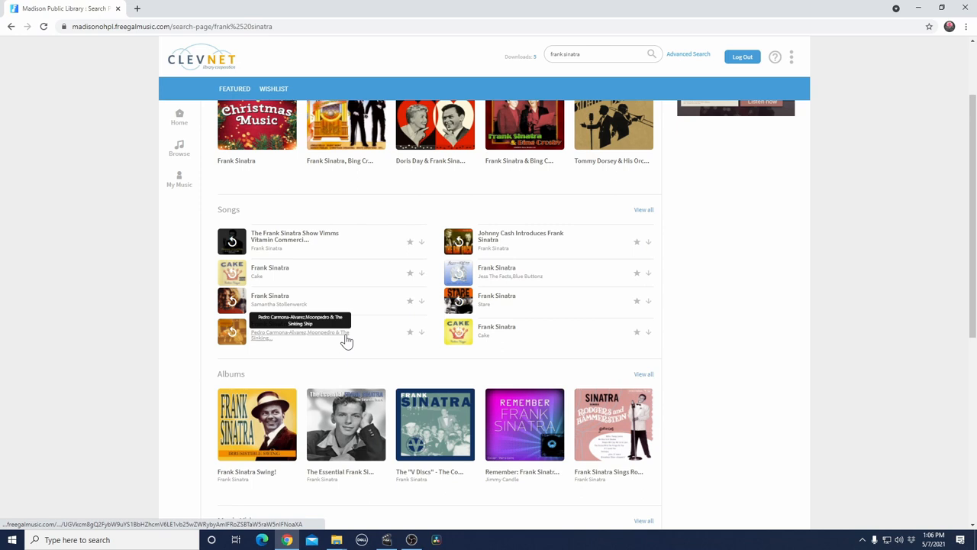
scroll(down, 3)
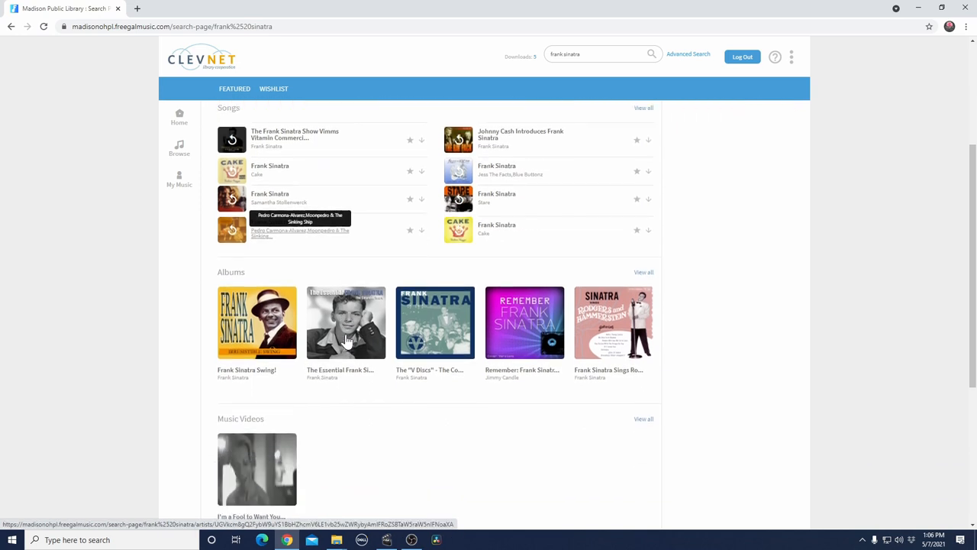
mouse_move(508, 235)
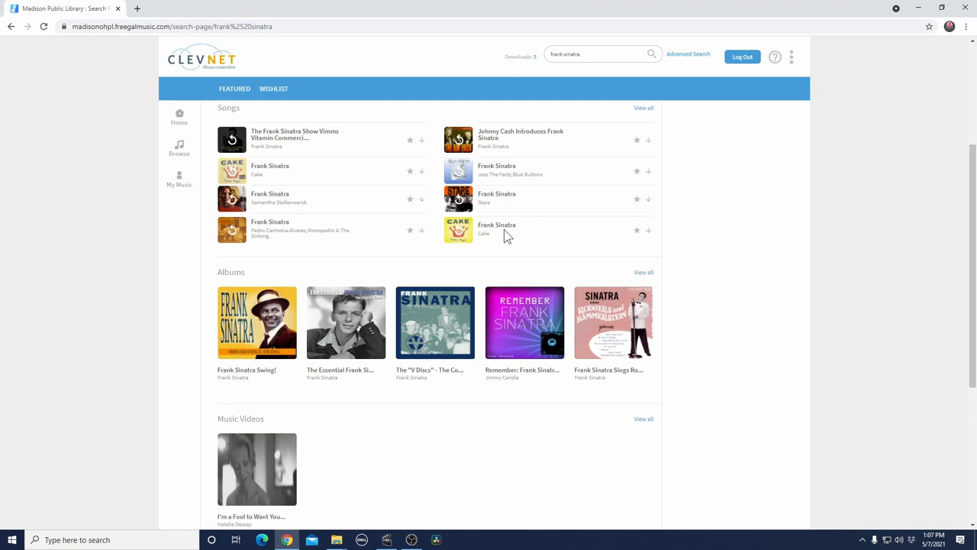
mouse_move(487, 259)
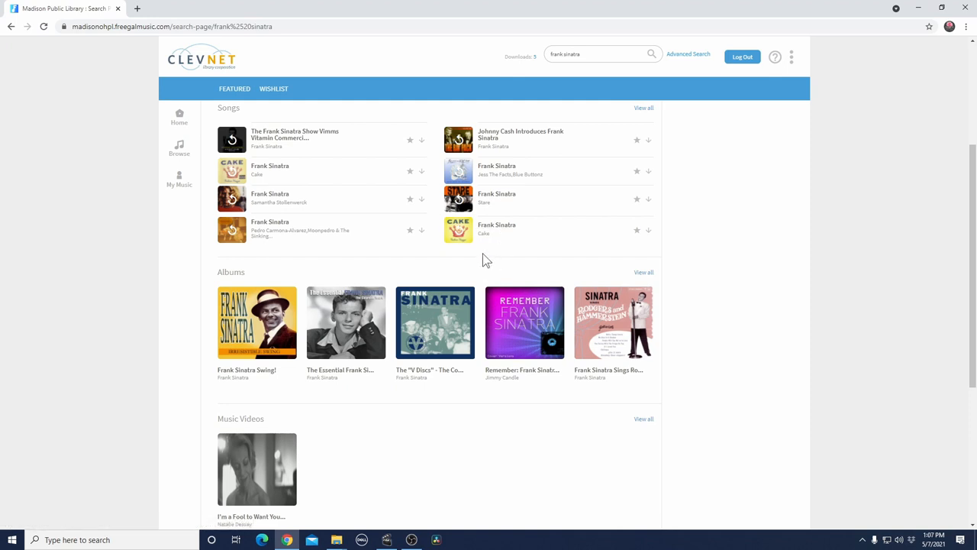
mouse_move(256, 320)
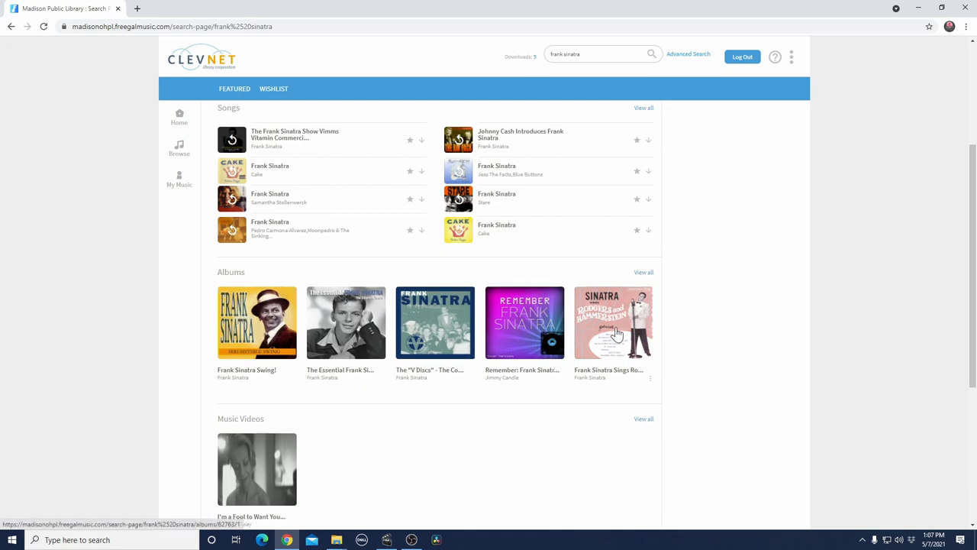
mouse_move(248, 344)
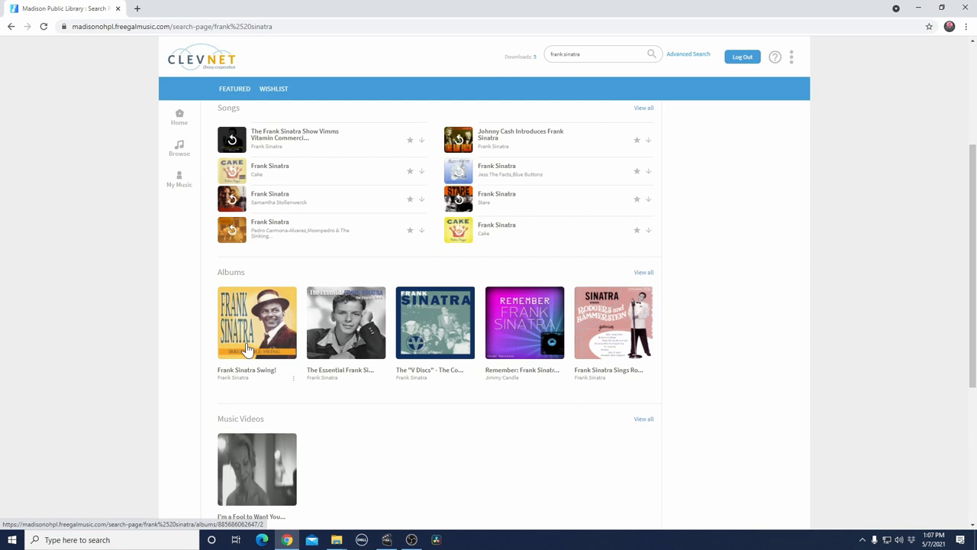
scroll(down, 3)
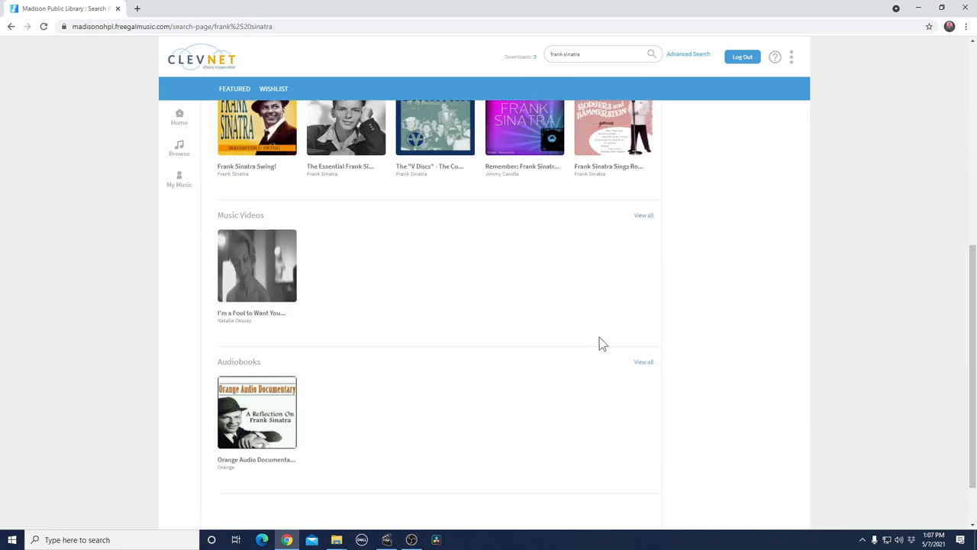
scroll(down, 3)
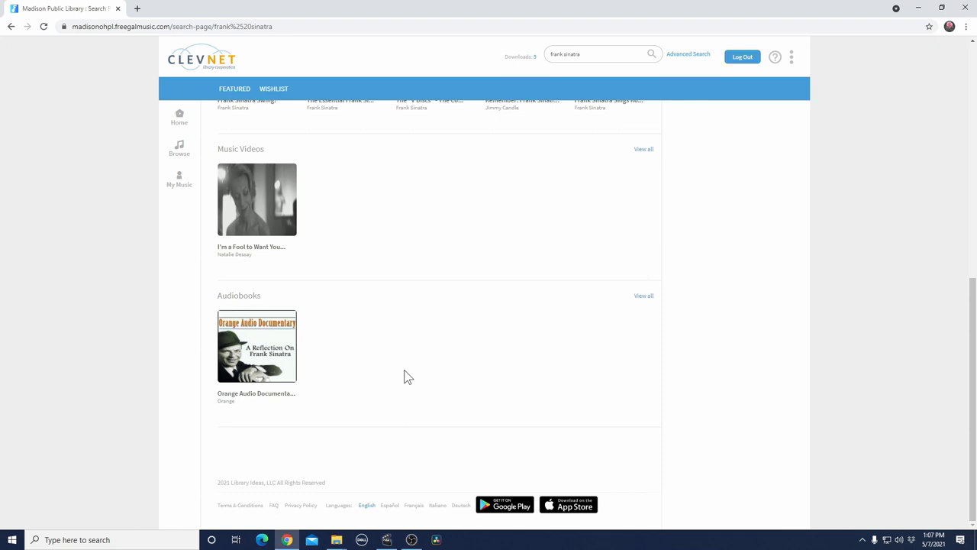
scroll(up, 3)
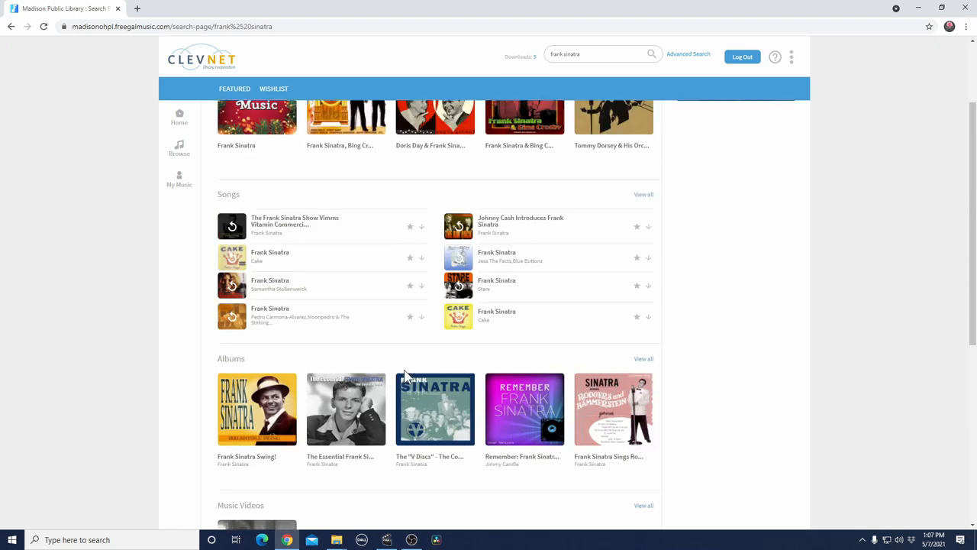
scroll(up, 3)
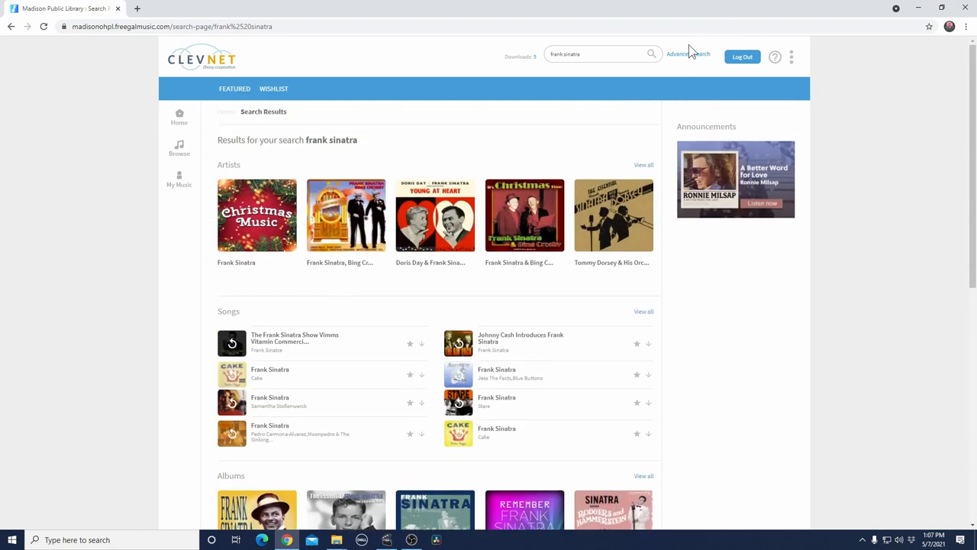
mouse_move(687, 54)
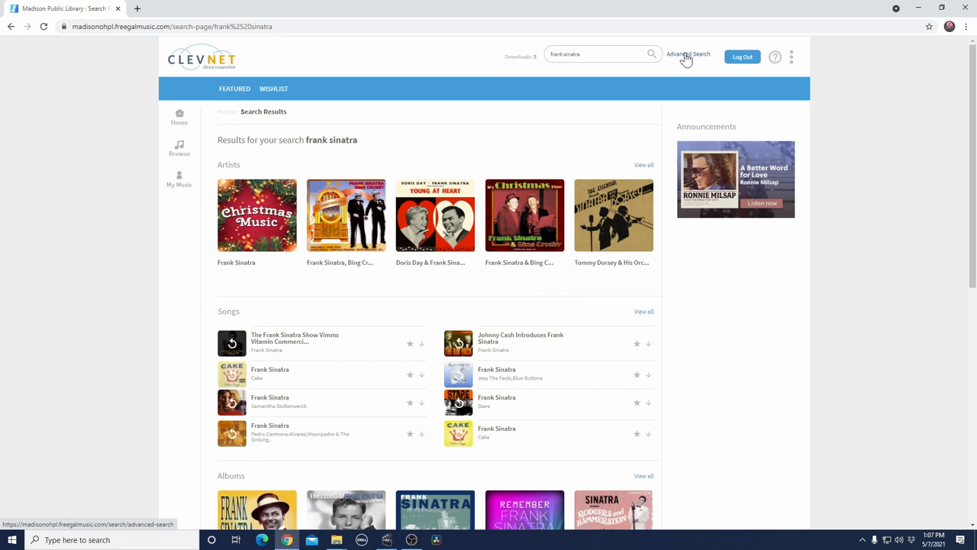
- Open Advanced Search and review the search type list without changing it
click(688, 54)
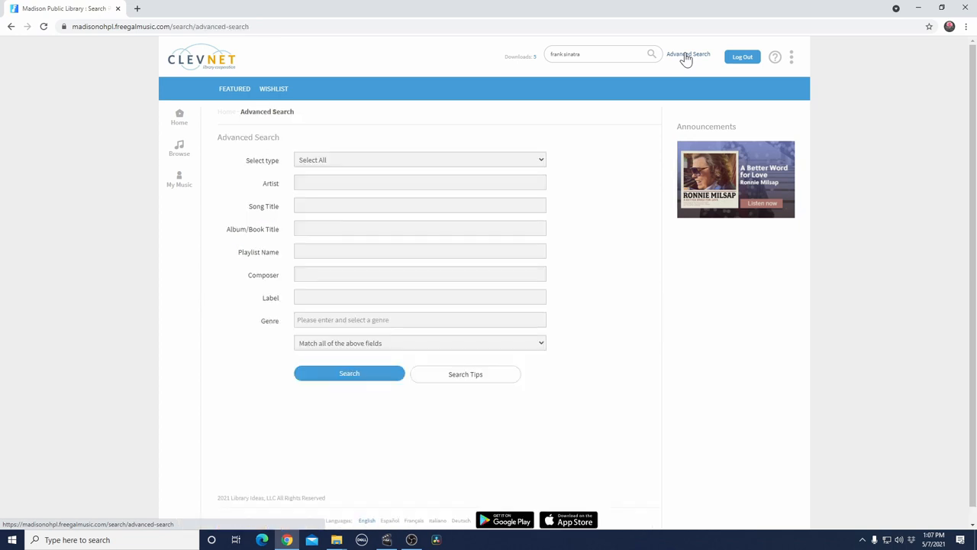
mouse_move(542, 176)
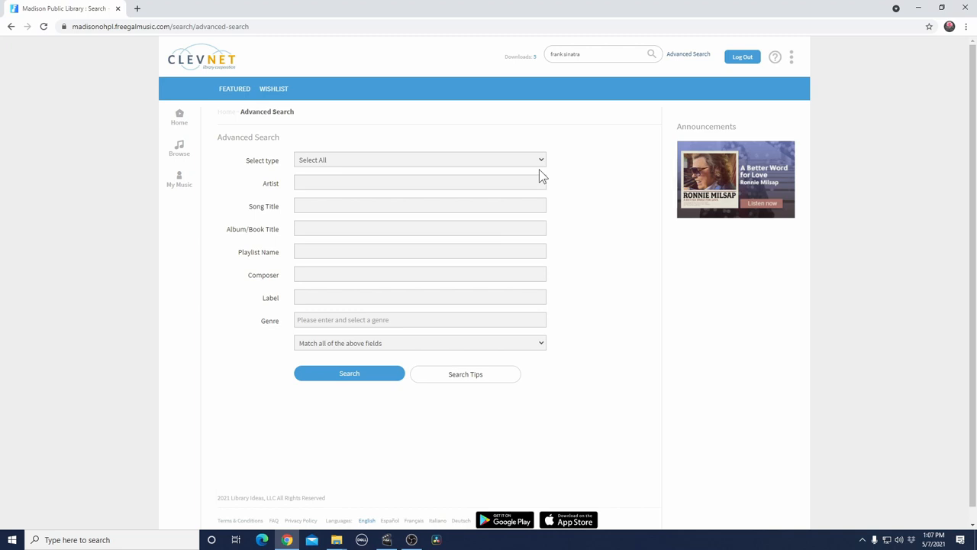
click(420, 159)
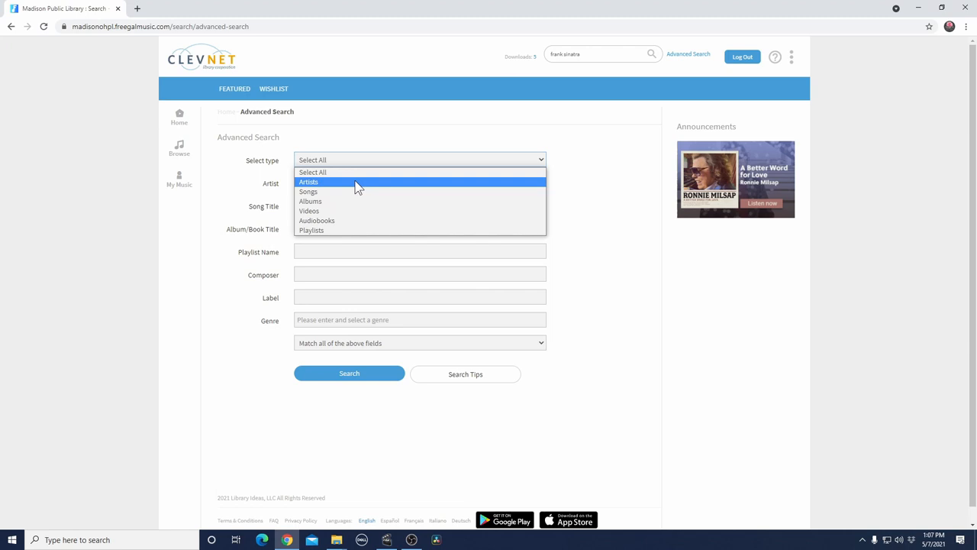
mouse_move(349, 211)
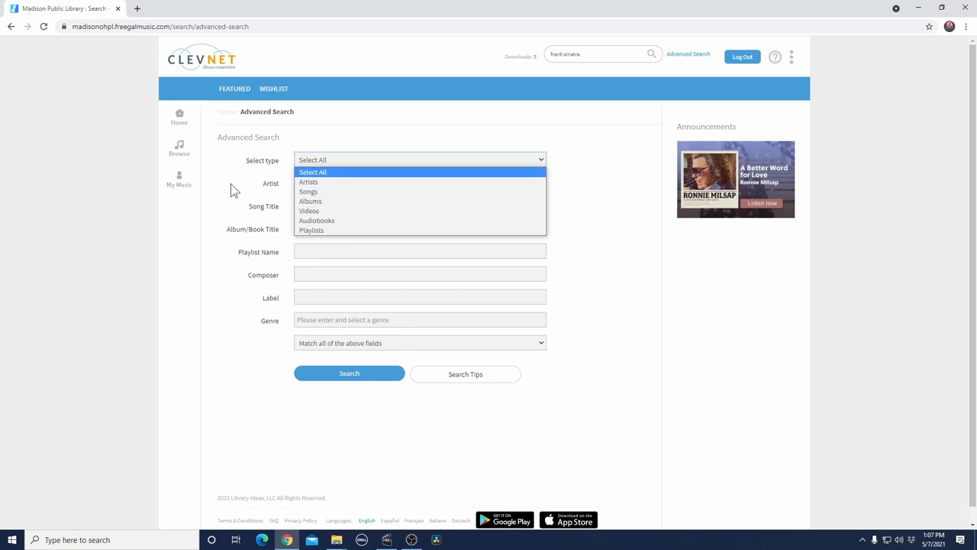
click(312, 172)
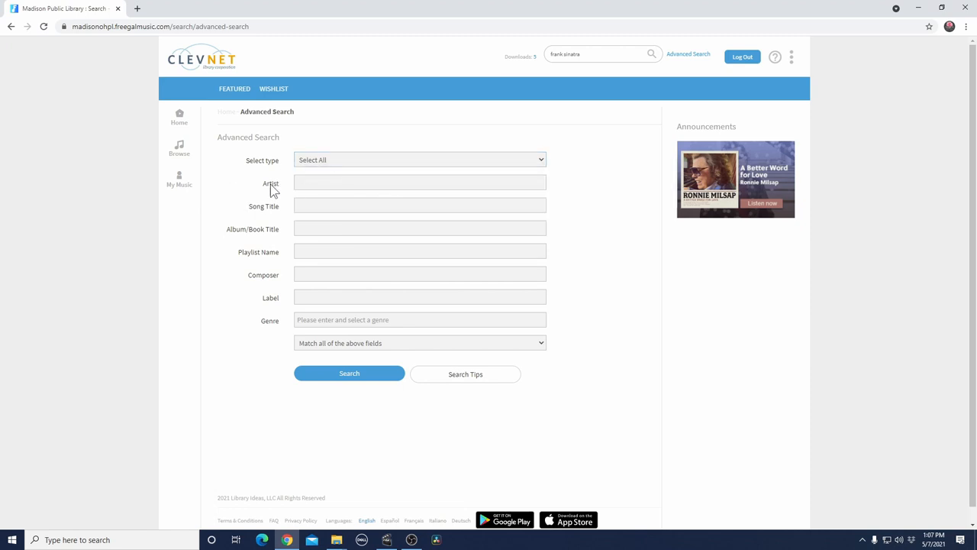
mouse_move(263, 231)
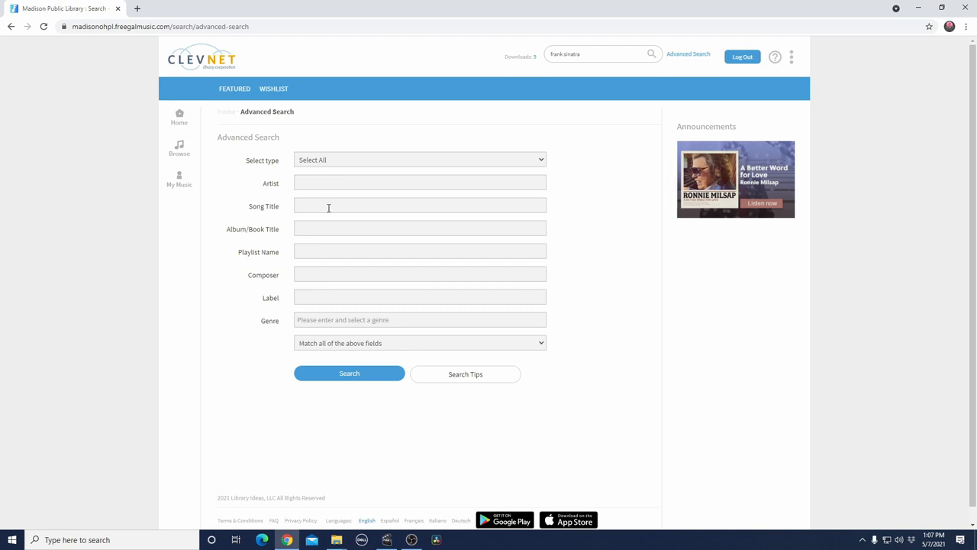
mouse_move(310, 245)
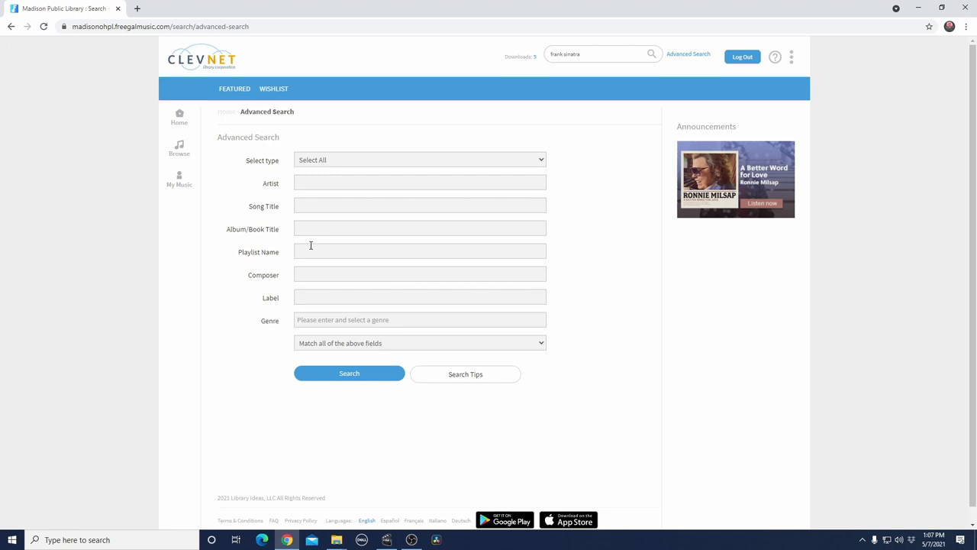
mouse_move(362, 246)
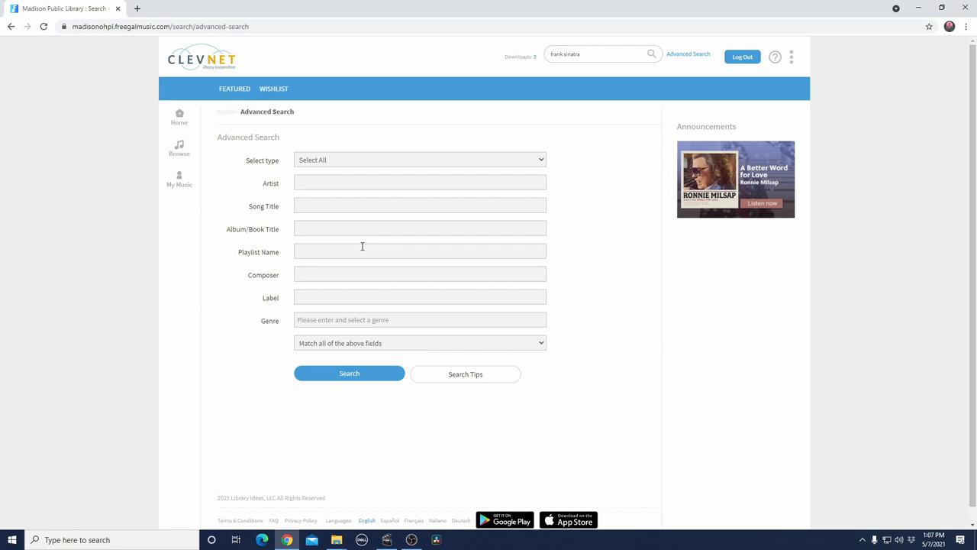
mouse_move(310, 235)
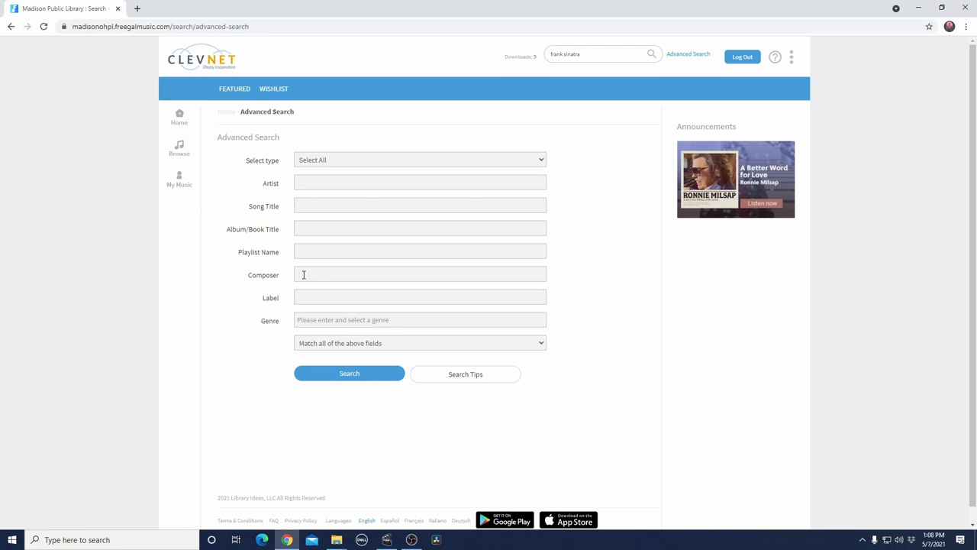
mouse_move(296, 304)
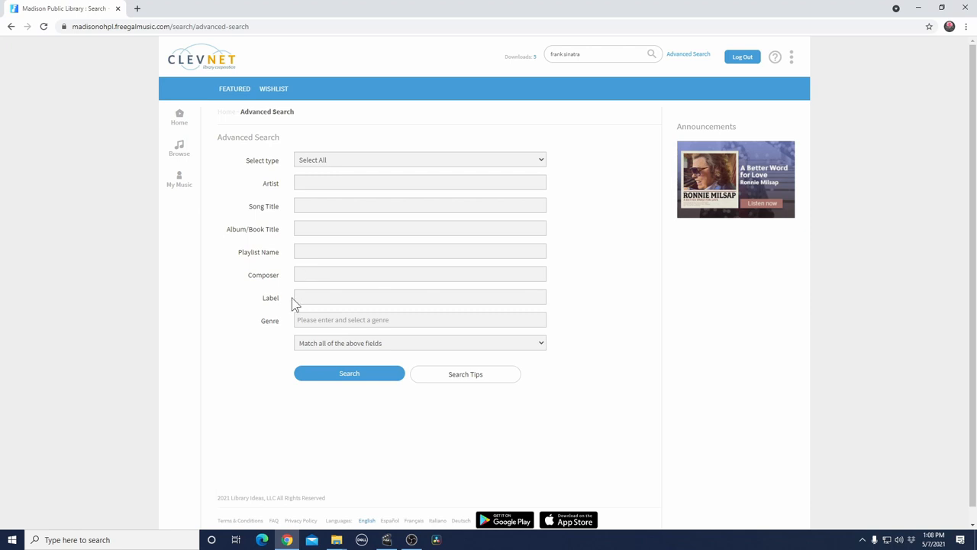
click(419, 297)
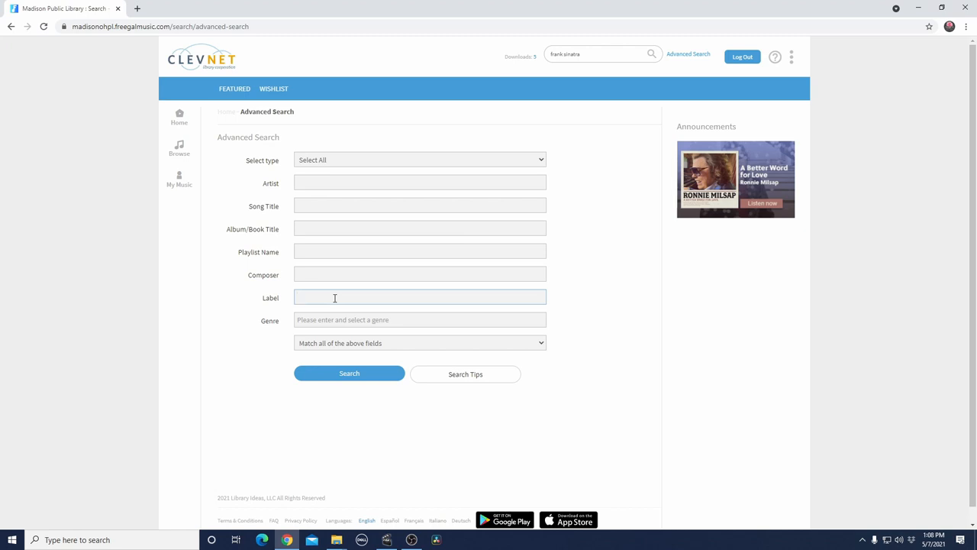
- Enter 'Atlantic Records' in the Label field and run the search
text(Atantic Records)
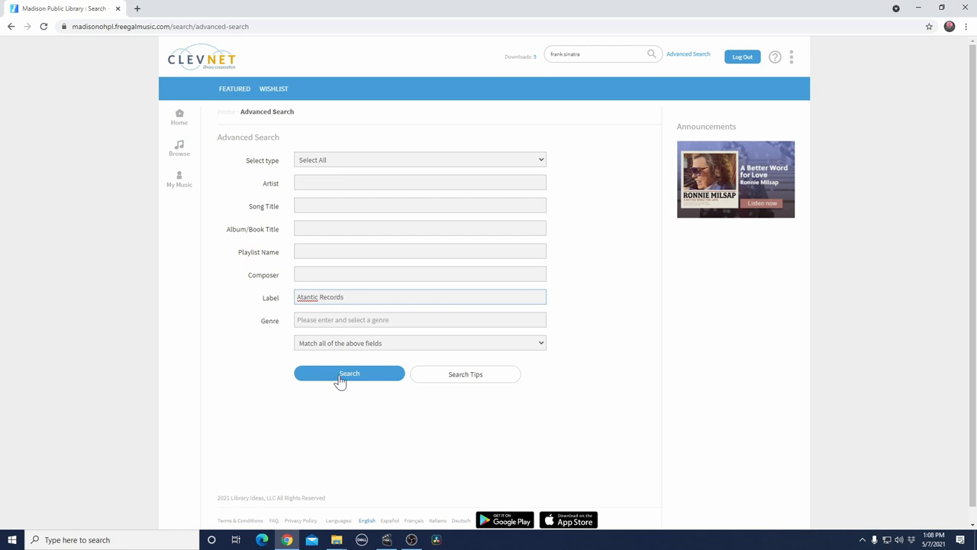
mouse_move(298, 295)
text(l)
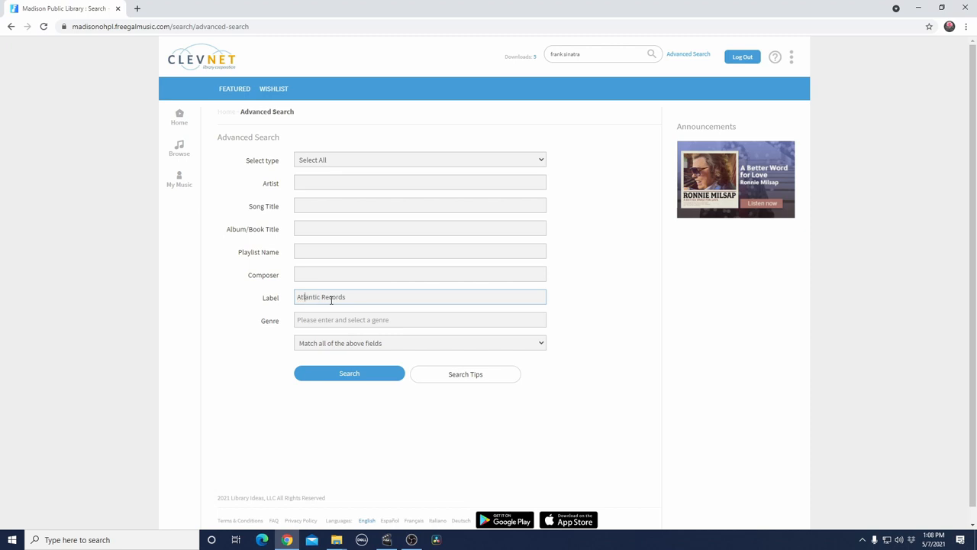
click(349, 373)
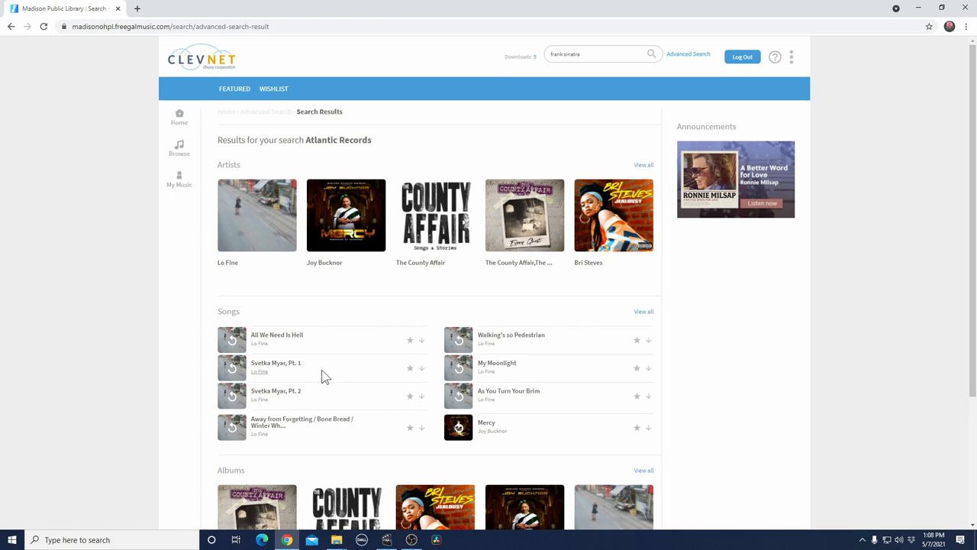
scroll(down, 3)
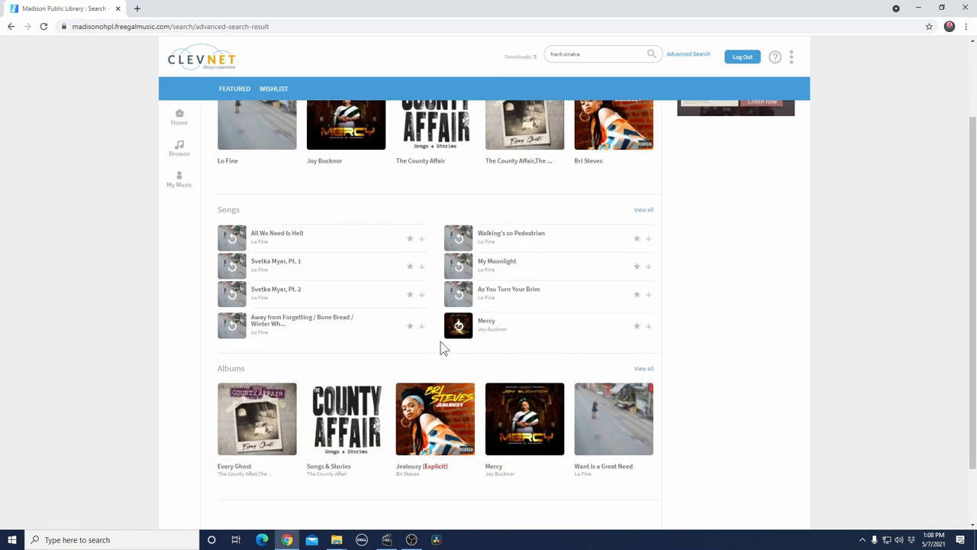
scroll(up, 3)
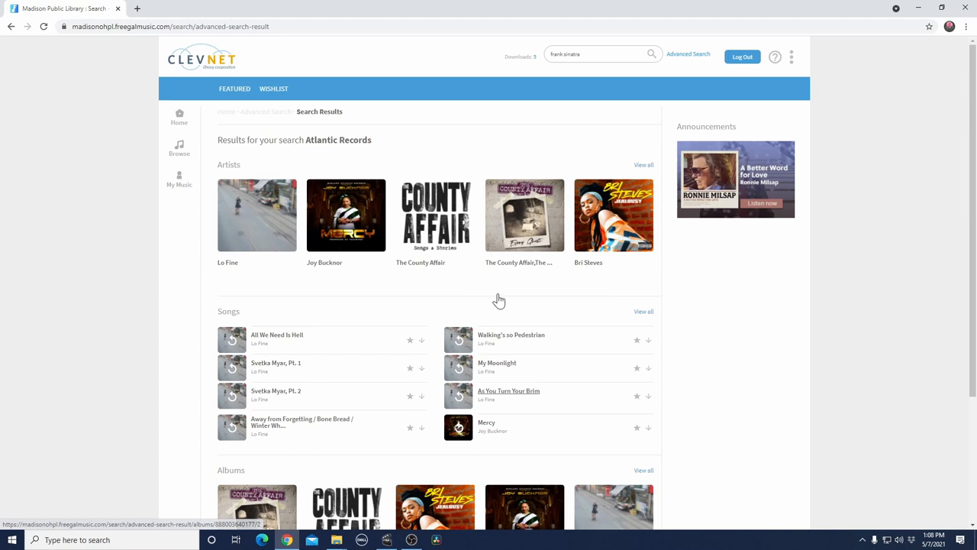
mouse_move(756, 90)
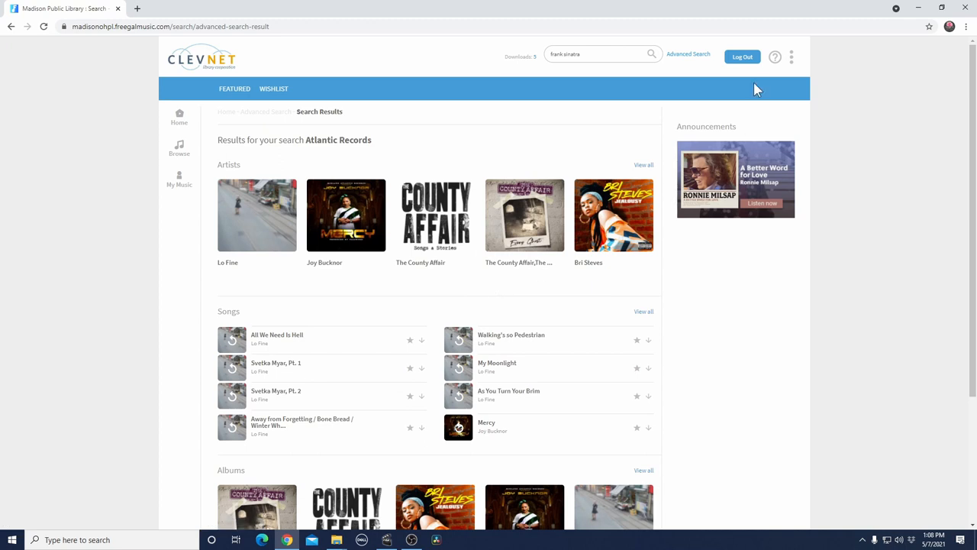
- Reopen Advanced Search and enter 'Rock' in Genre to preview matching genre suggestions
click(688, 54)
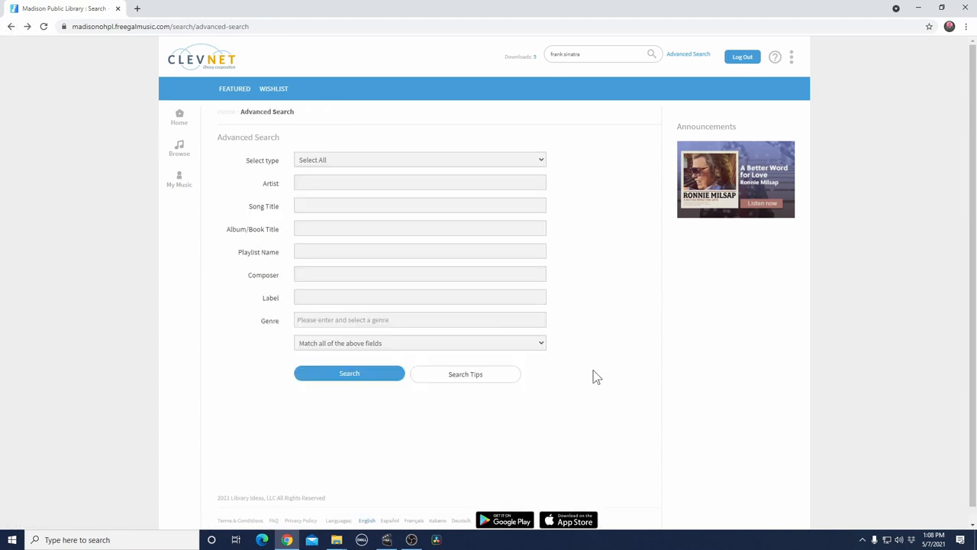
mouse_move(385, 316)
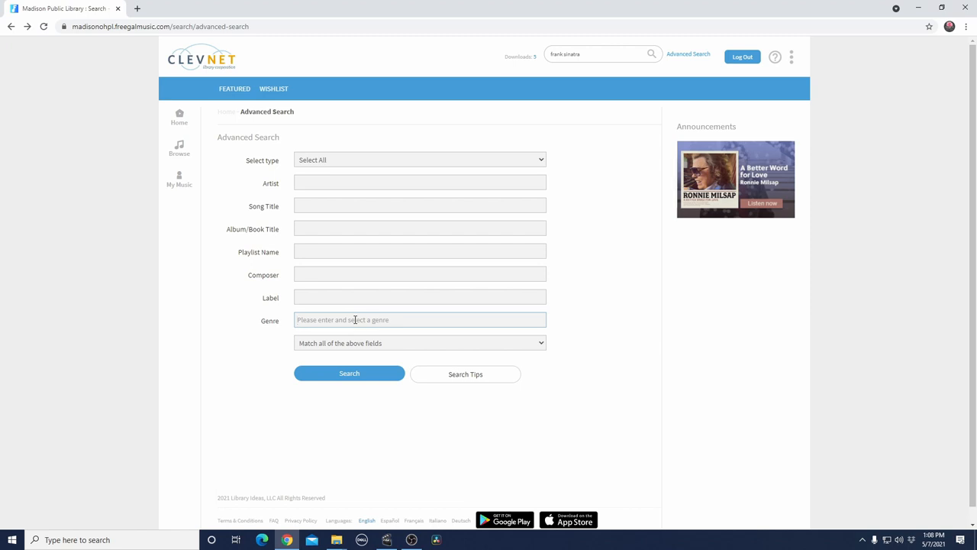
text(Rock)
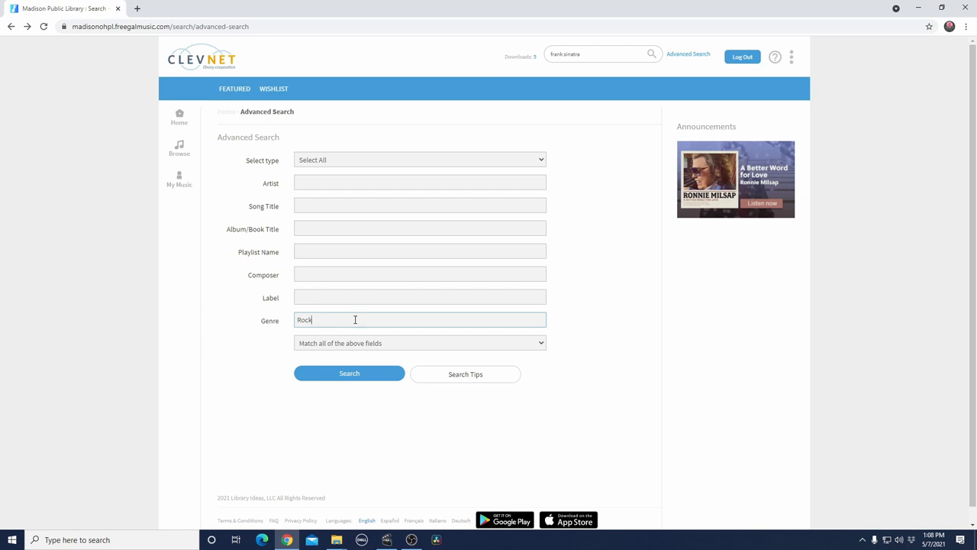
key(Backspace)
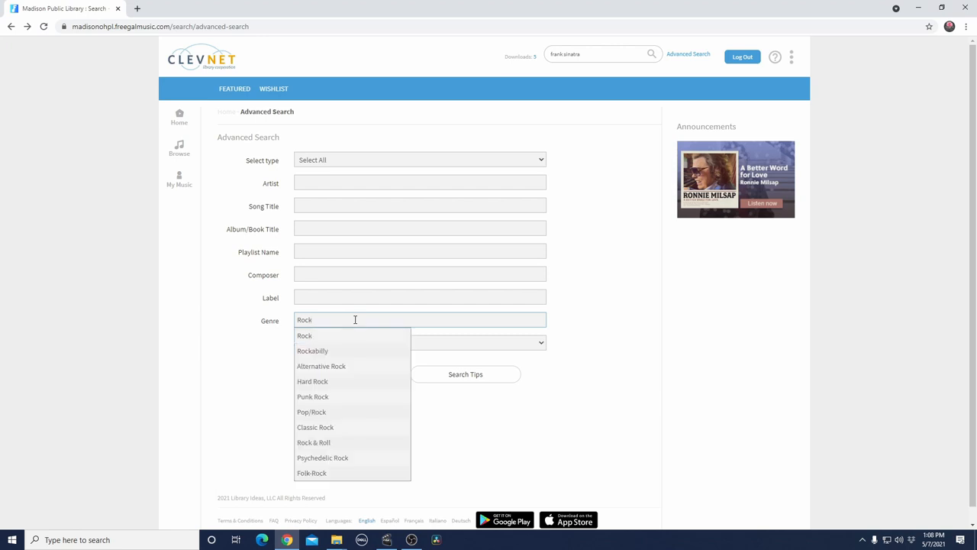
mouse_move(340, 336)
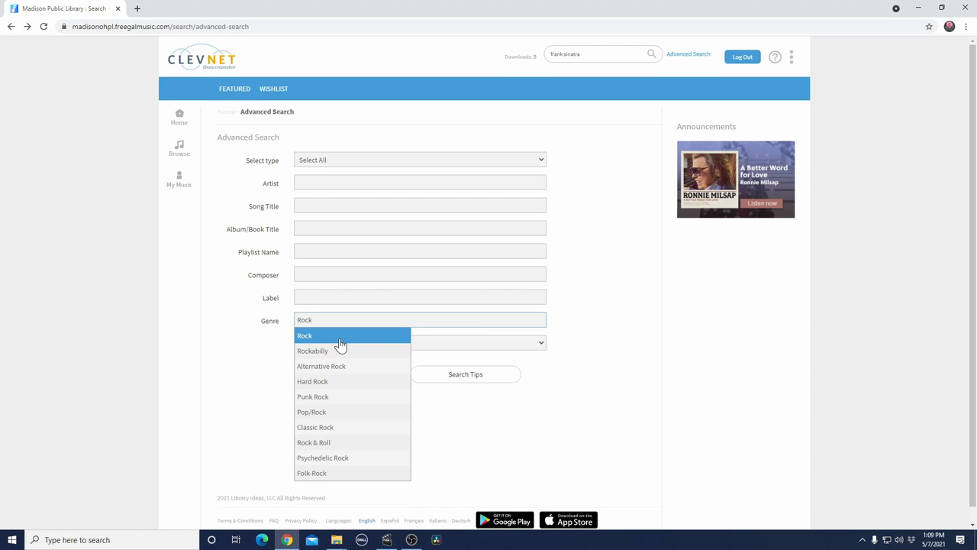
mouse_move(330, 396)
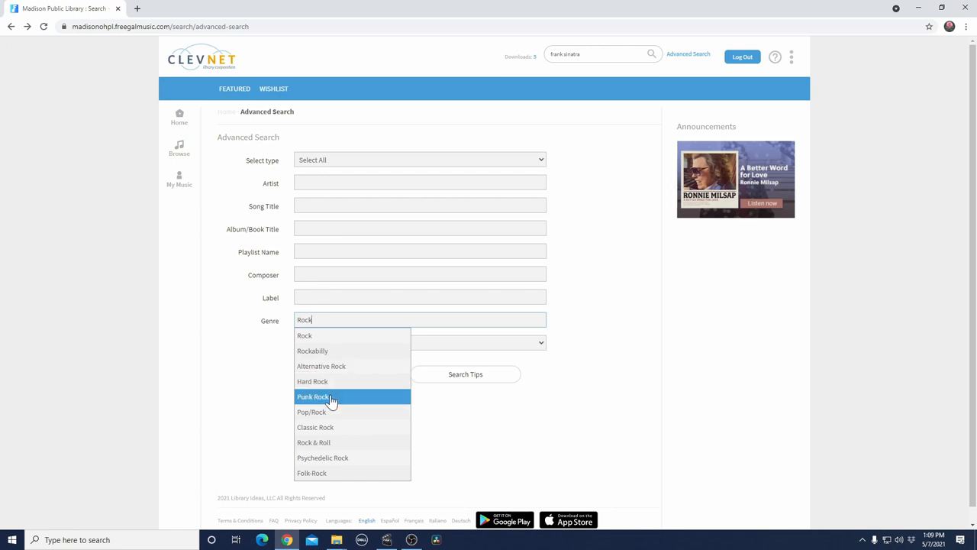
mouse_move(481, 422)
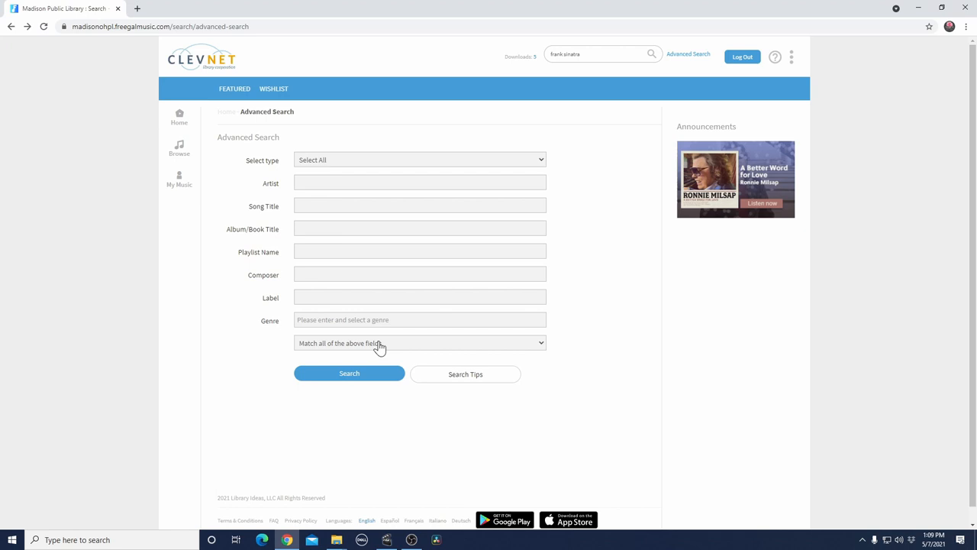
click(419, 342)
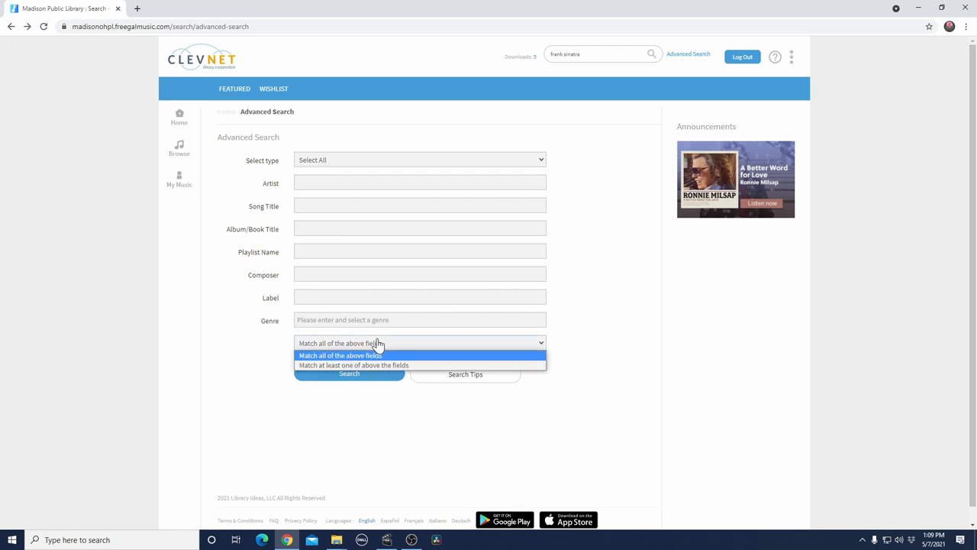
mouse_move(415, 364)
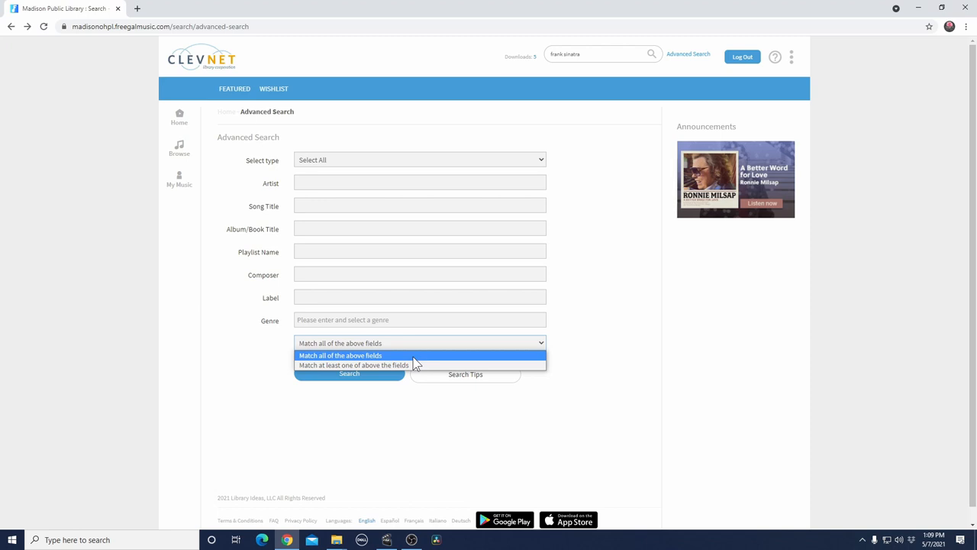
mouse_move(409, 364)
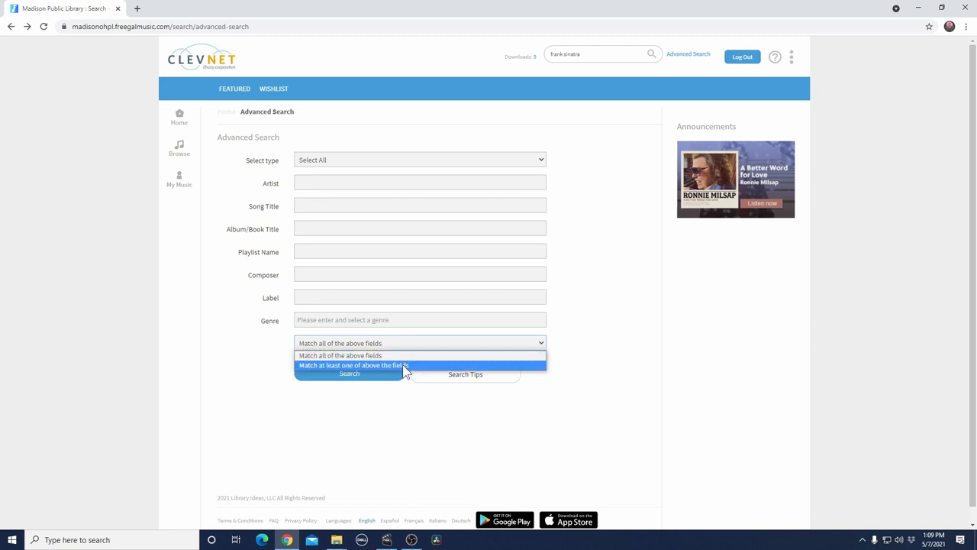
click(340, 355)
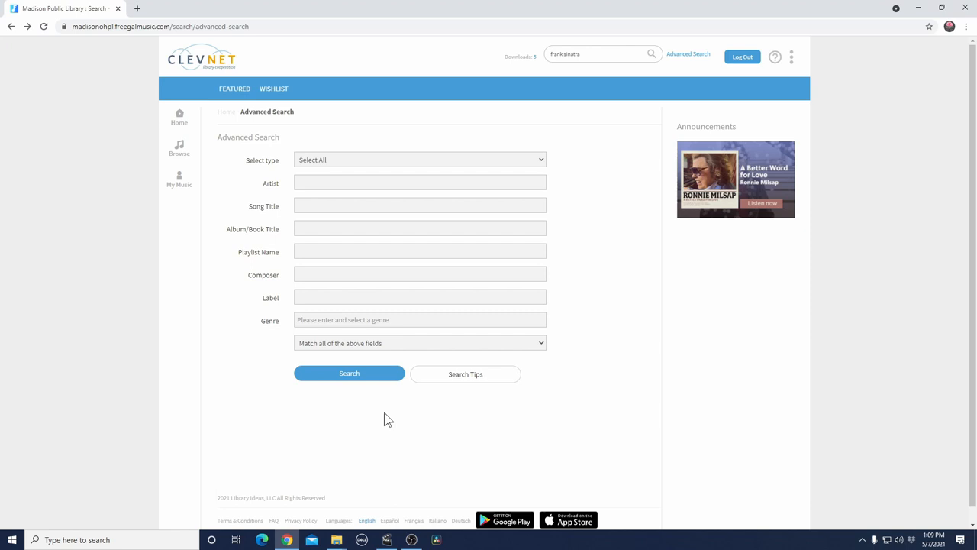
mouse_move(504, 397)
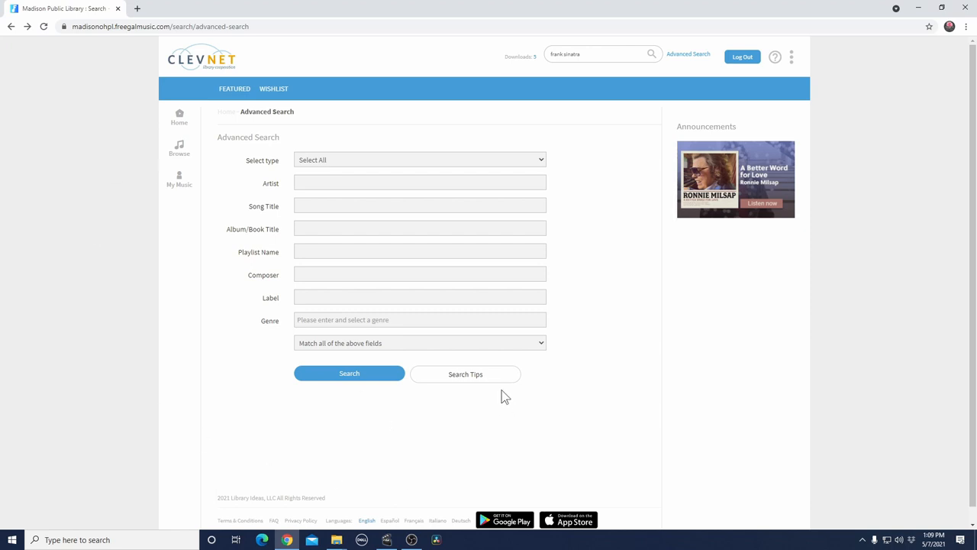
mouse_move(465, 374)
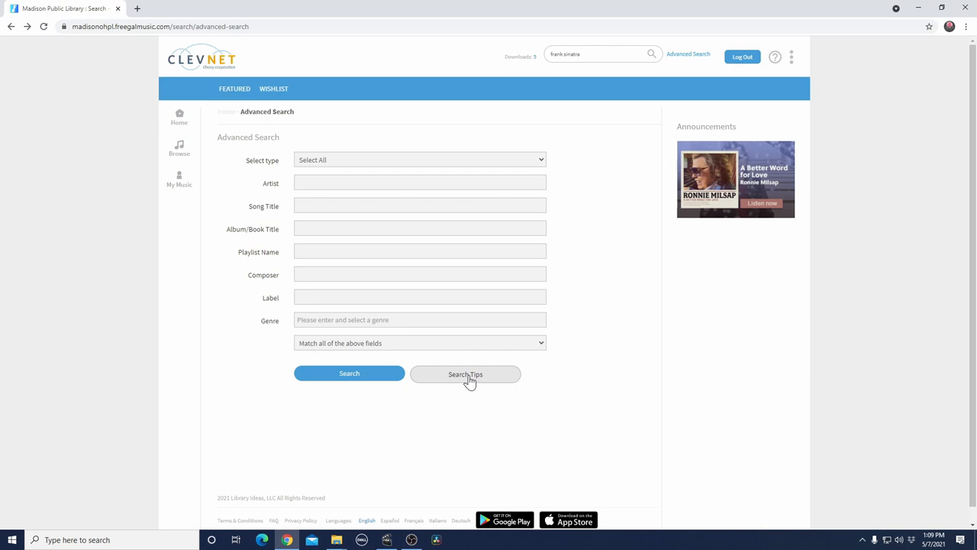
- Open the Search Tips dialog, read it, then dismiss it
click(465, 375)
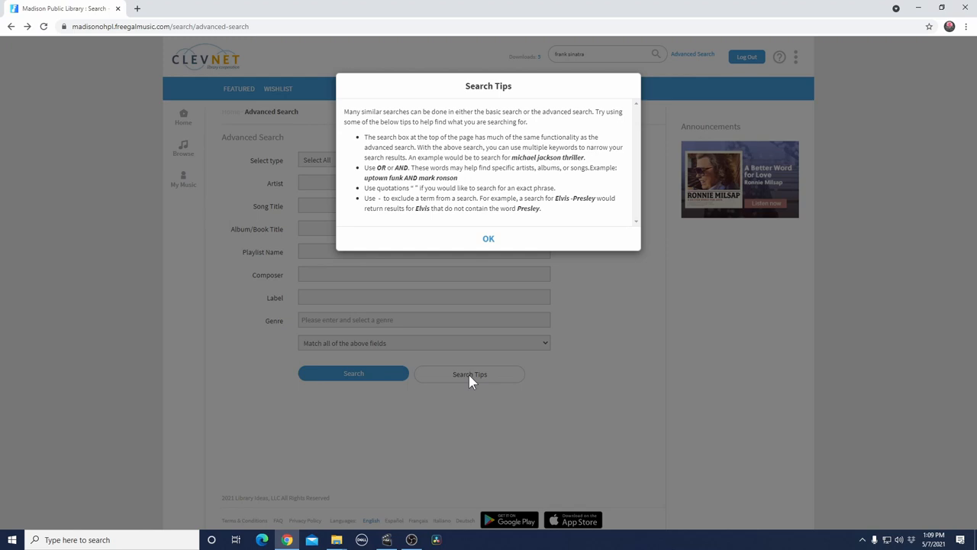
mouse_move(533, 226)
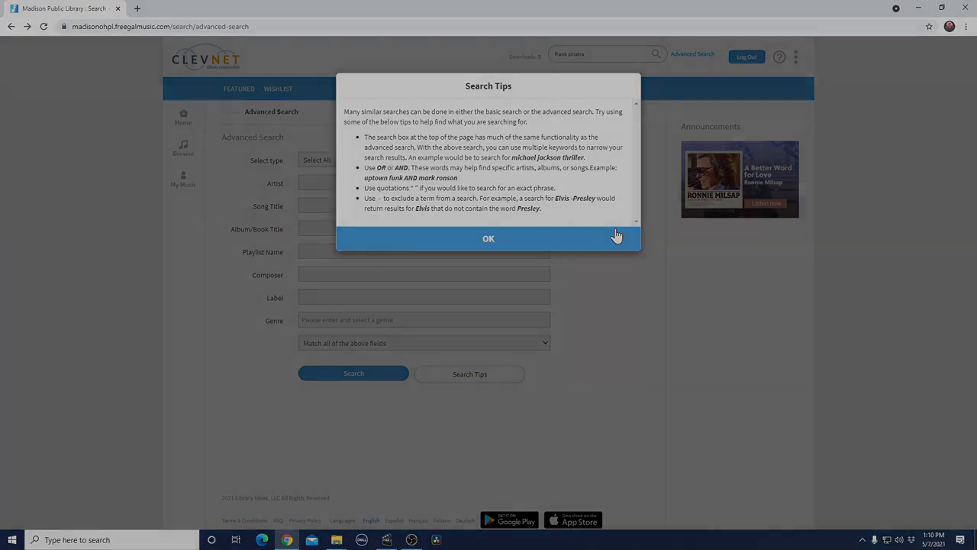
click(488, 238)
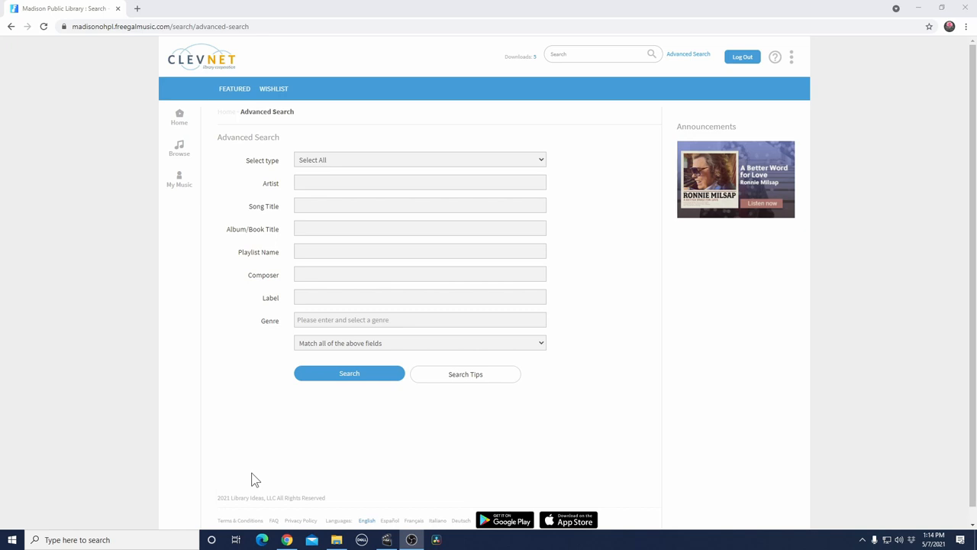
mouse_move(179, 179)
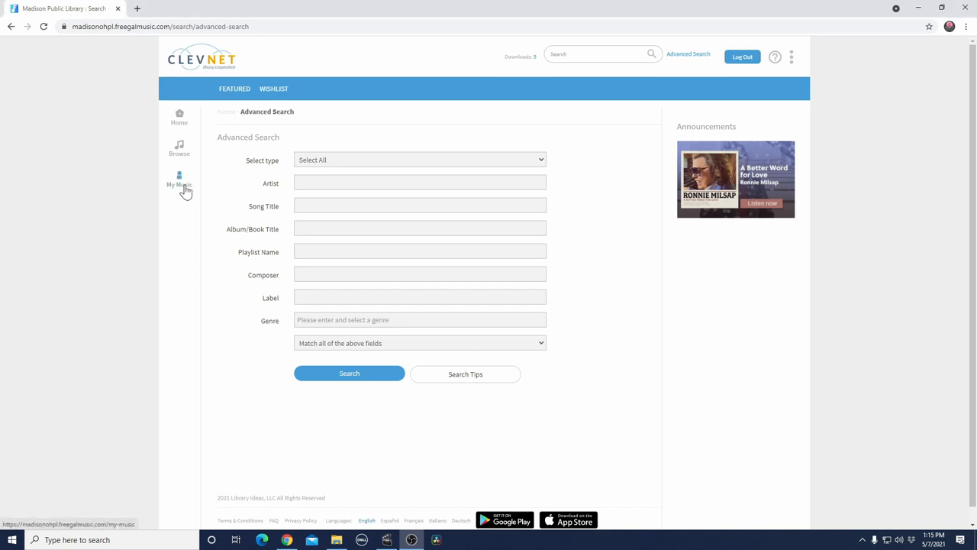
- Check the empty My Music songs, music videos and audiobooks tabs, then open Wishlist
click(178, 181)
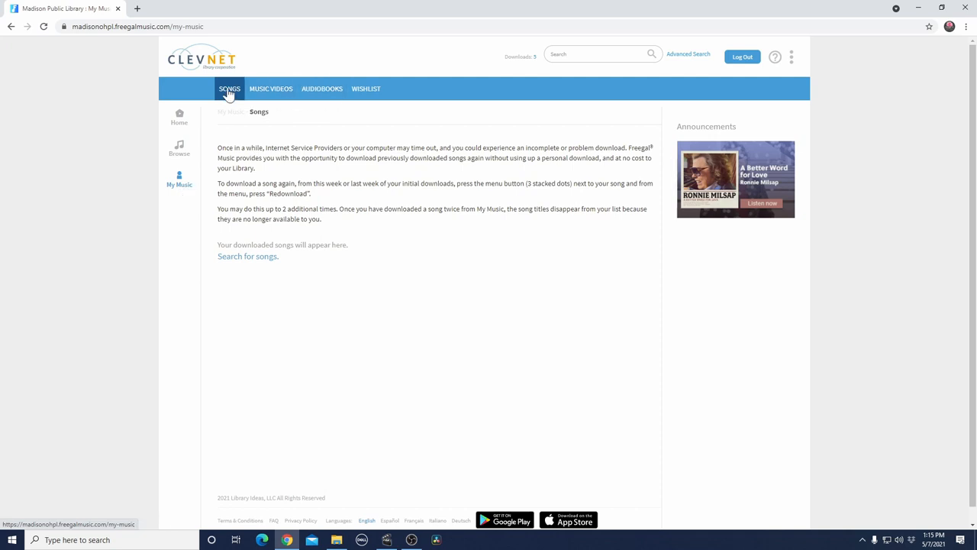
click(270, 88)
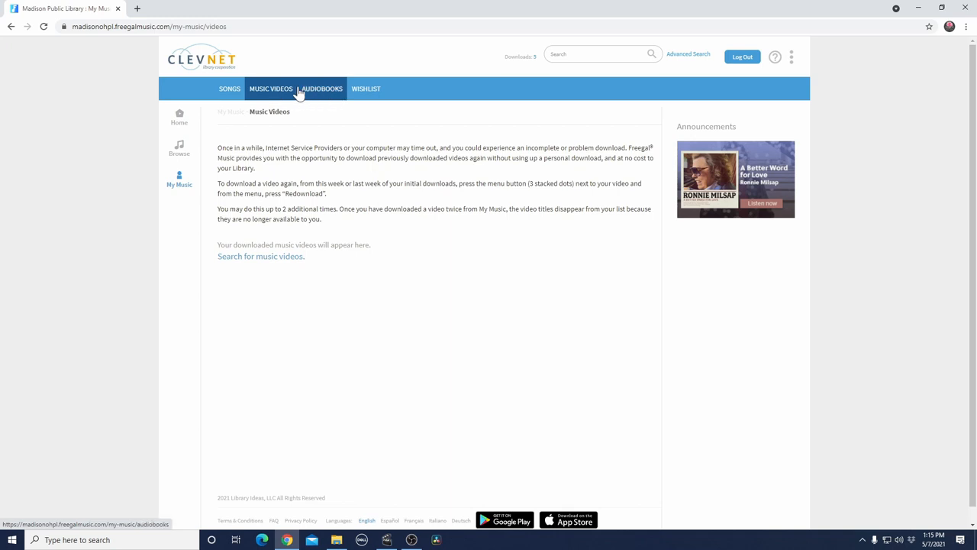
click(322, 89)
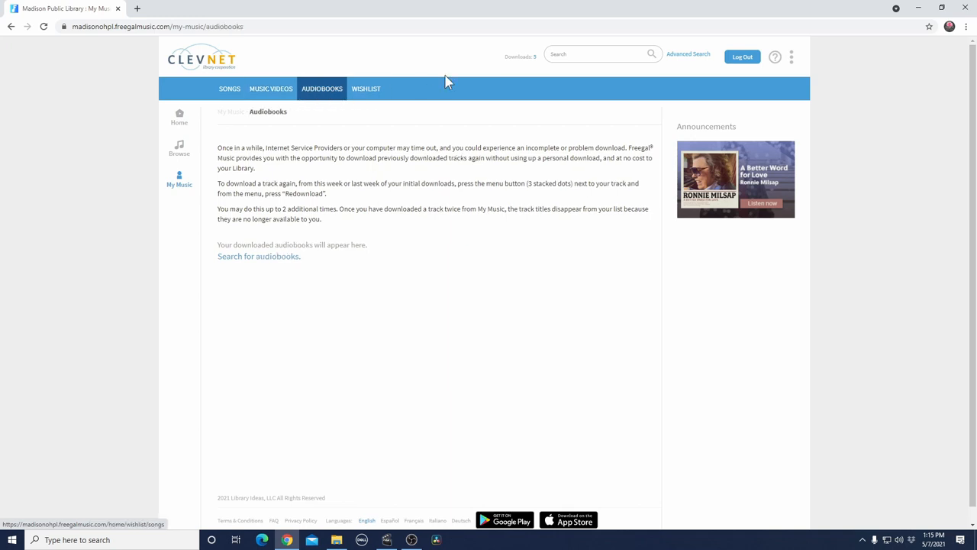
click(365, 88)
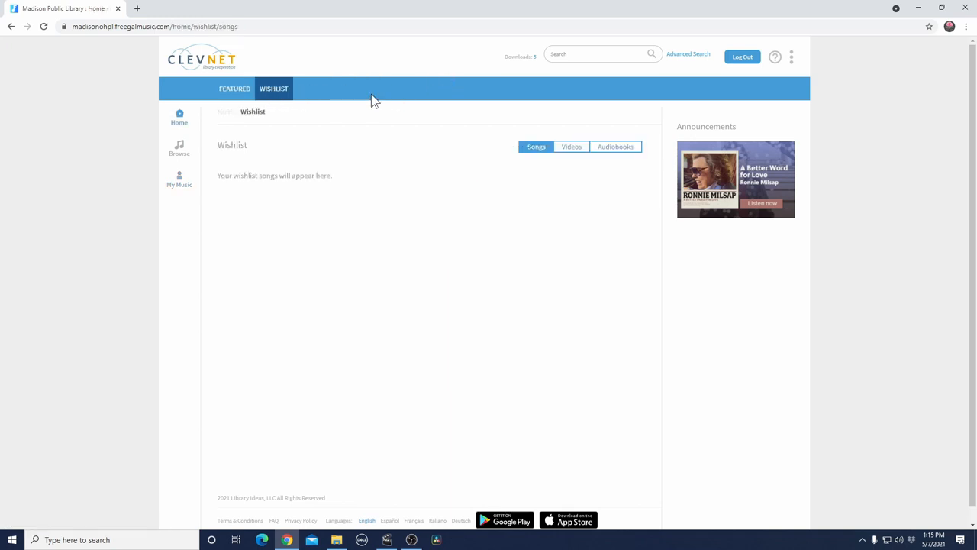
mouse_move(874, 361)
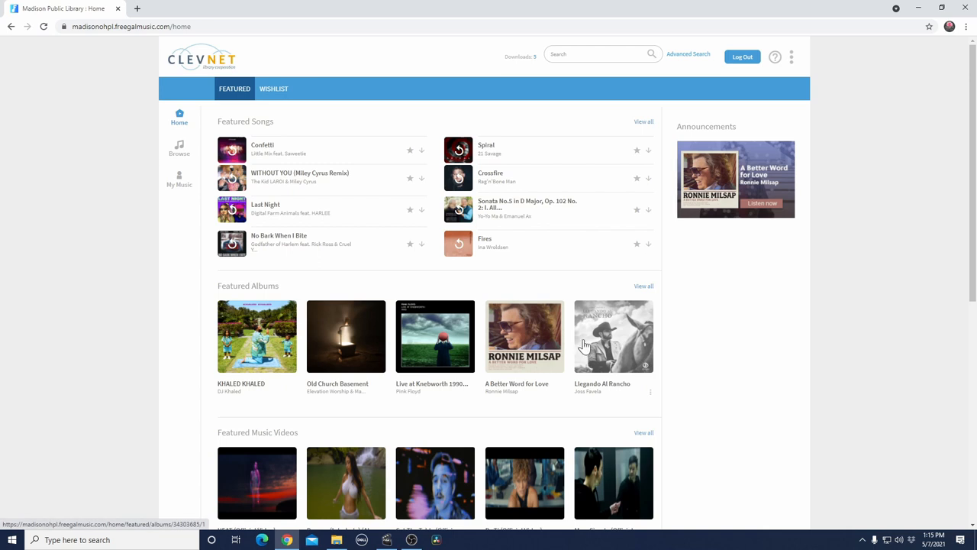
- Scroll down through the featured home page sections and back up
scroll(down, 3)
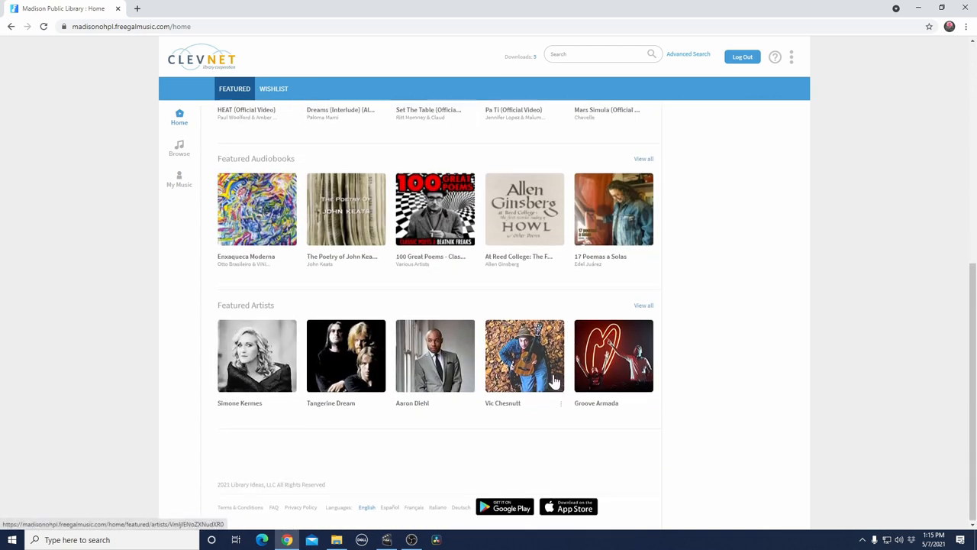
scroll(up, 3)
text(Frank Si)
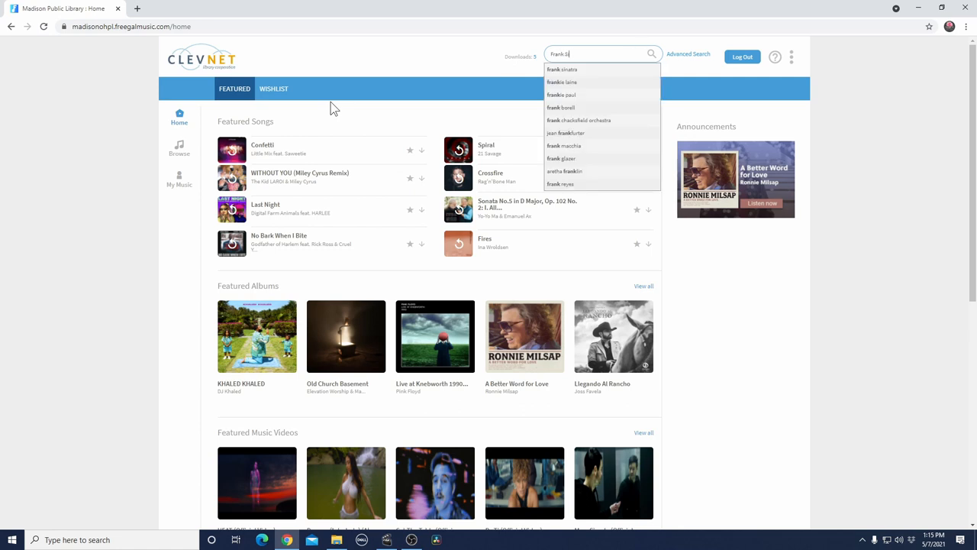
- Search Frank Sinatra, open The Essential Frank Sinatra, and wishlist 'All or Nothing at All'
click(562, 70)
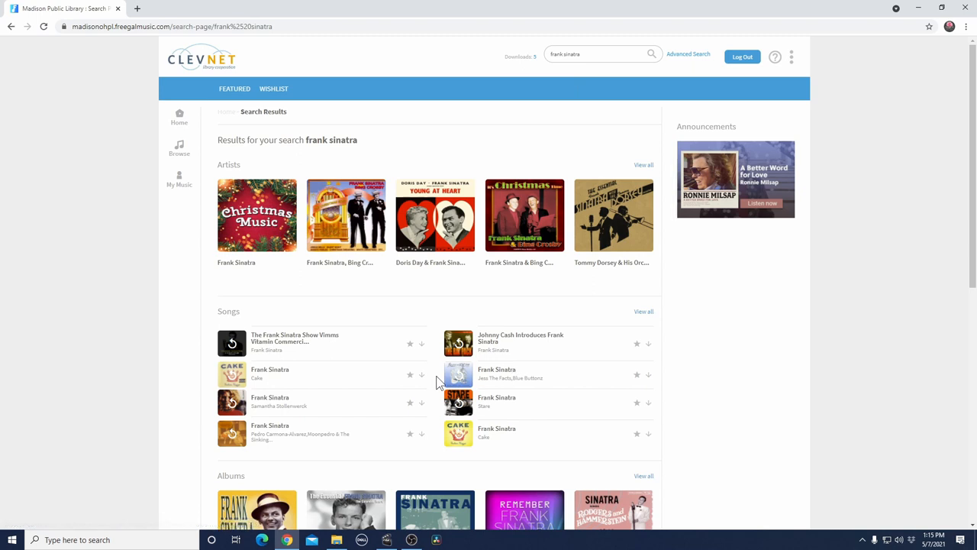
click(345, 510)
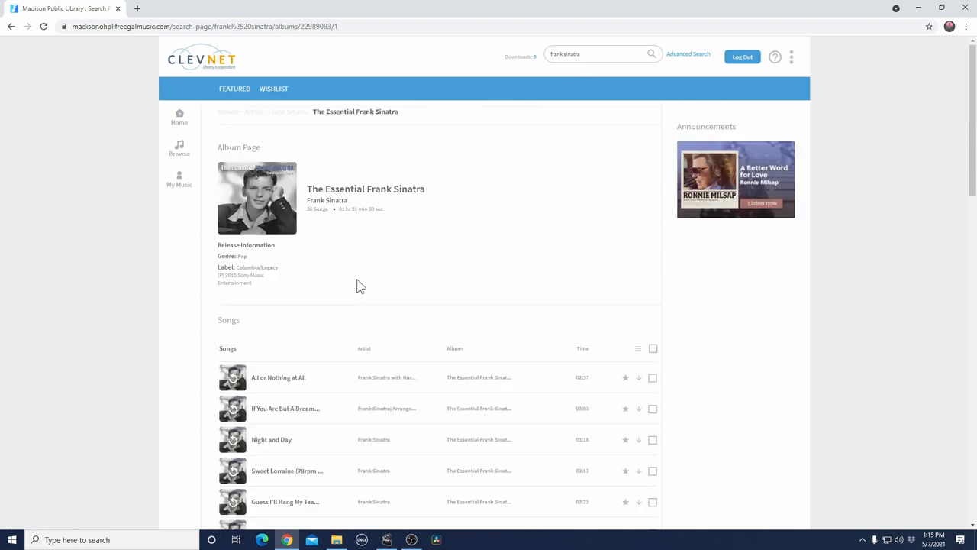
mouse_move(583, 353)
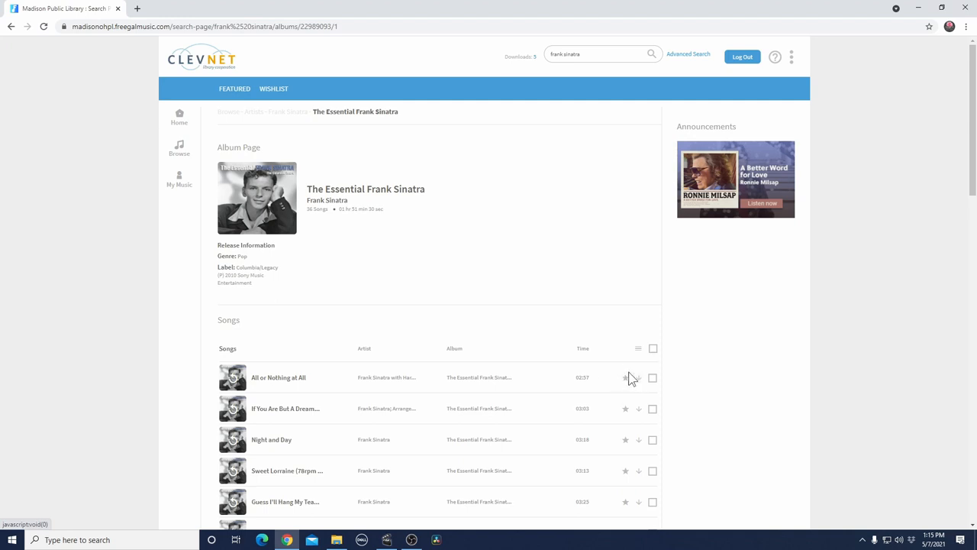
mouse_move(232, 382)
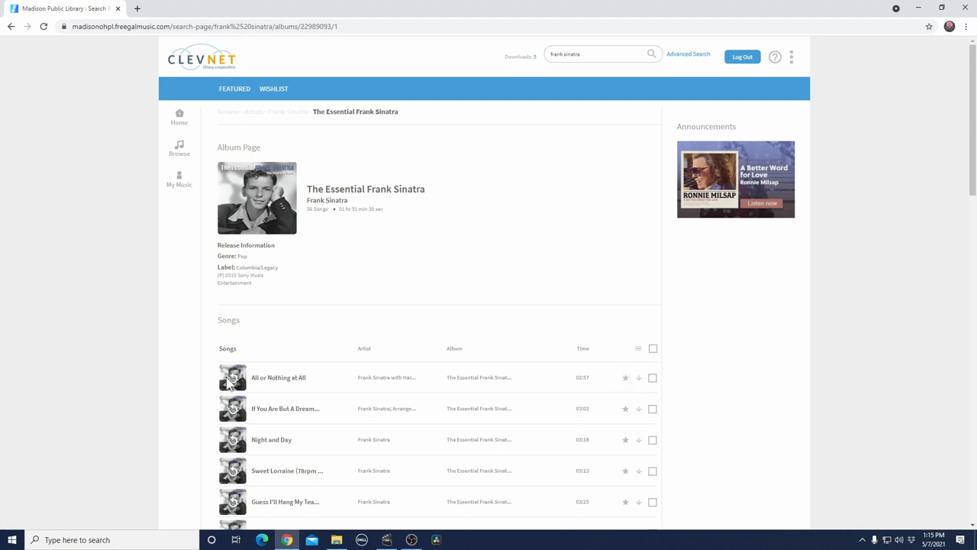
mouse_move(625, 379)
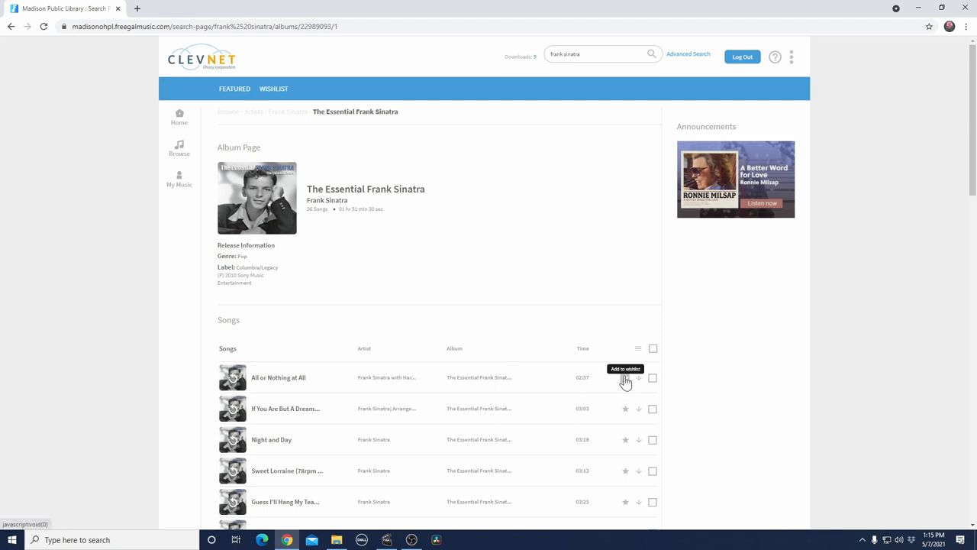
click(625, 377)
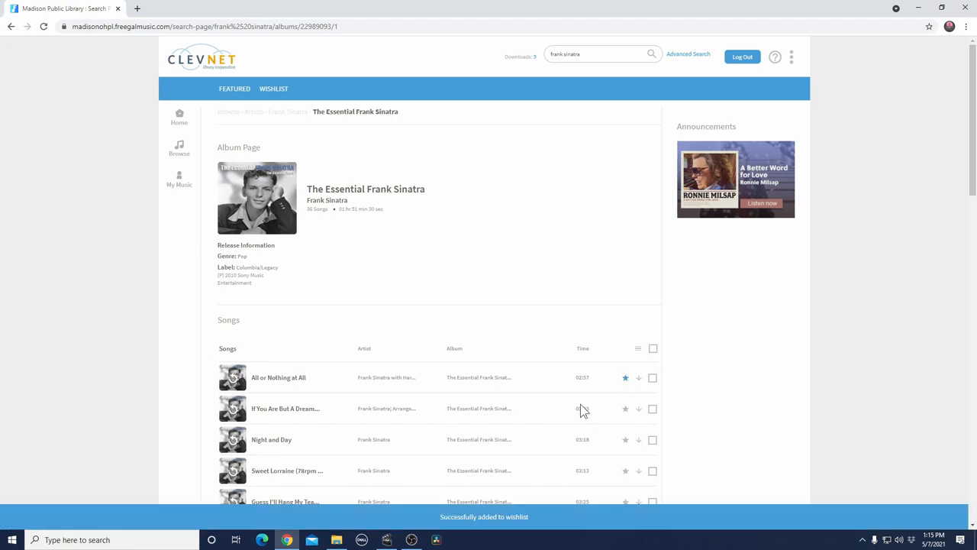
mouse_move(526, 531)
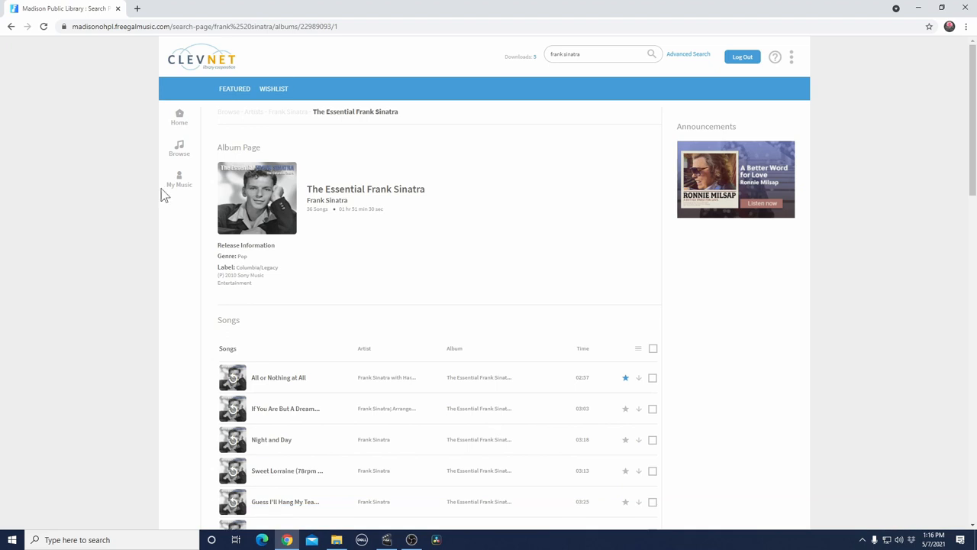
- Confirm 'All or Nothing at All' in the Wishlist, then view its empty Videos and Audiobooks lists
click(178, 179)
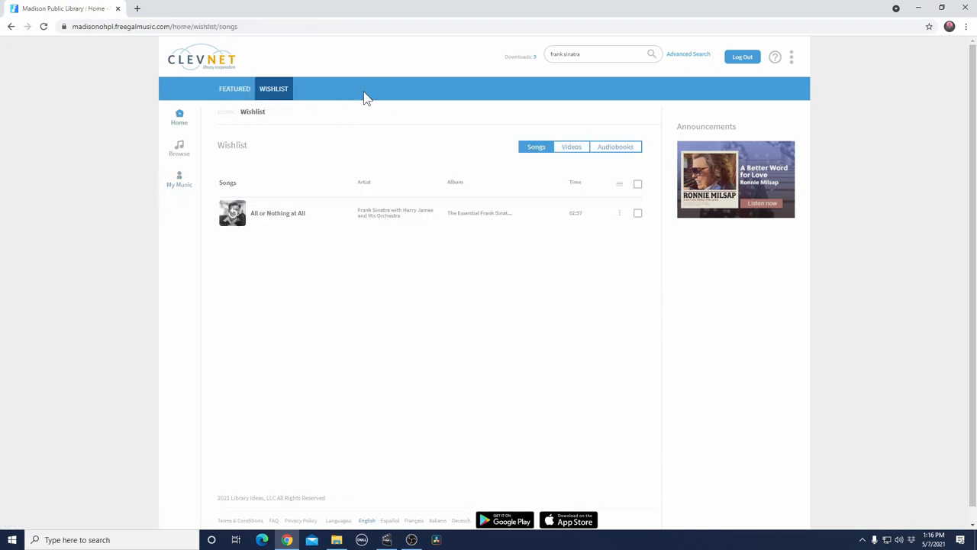
mouse_move(581, 224)
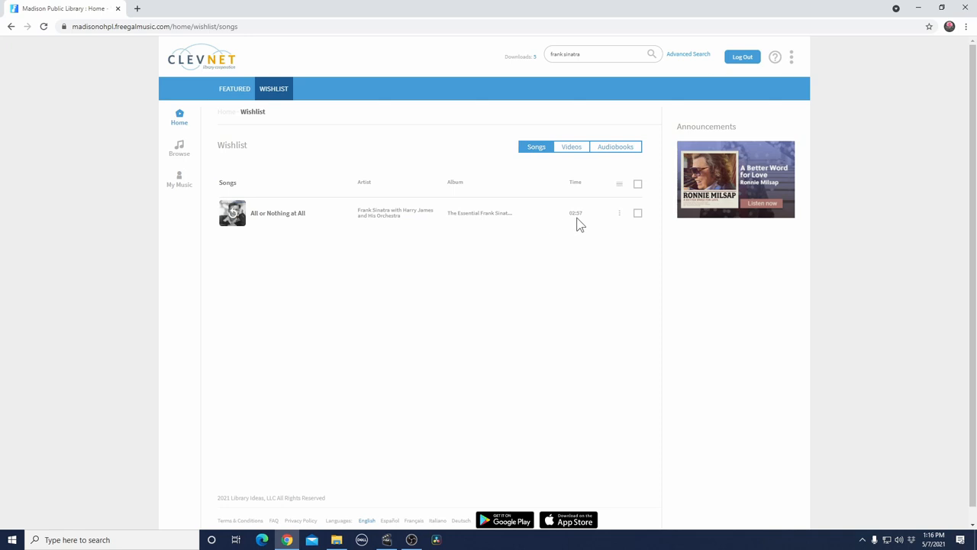
mouse_move(659, 254)
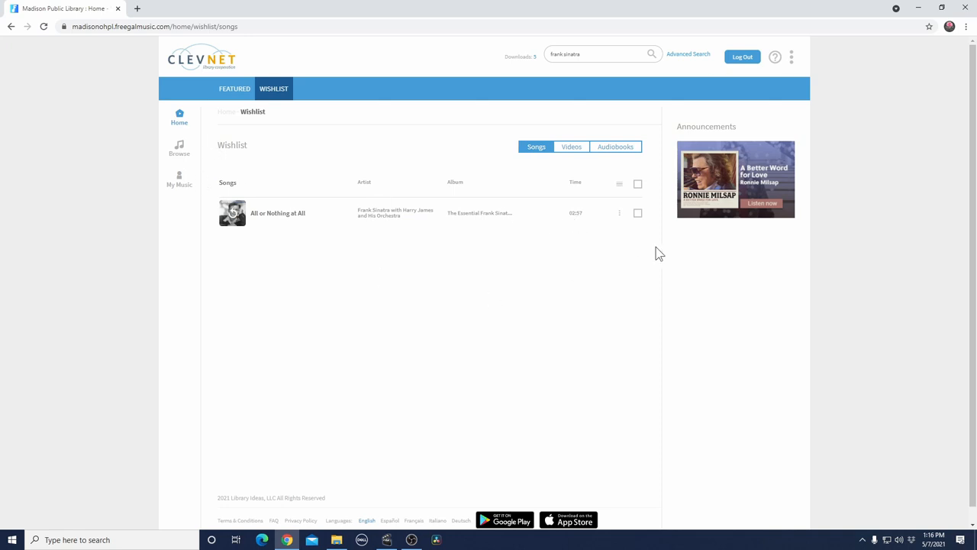
click(571, 147)
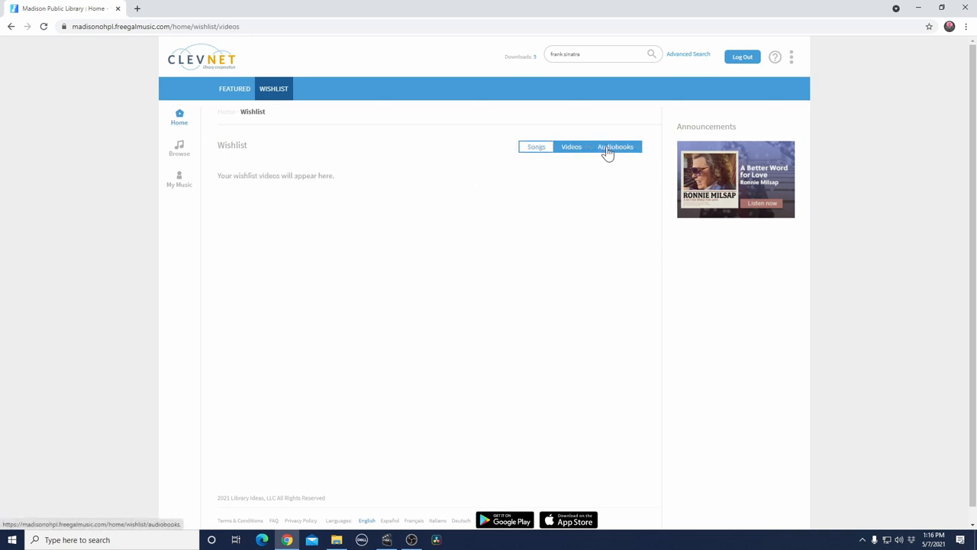
click(616, 146)
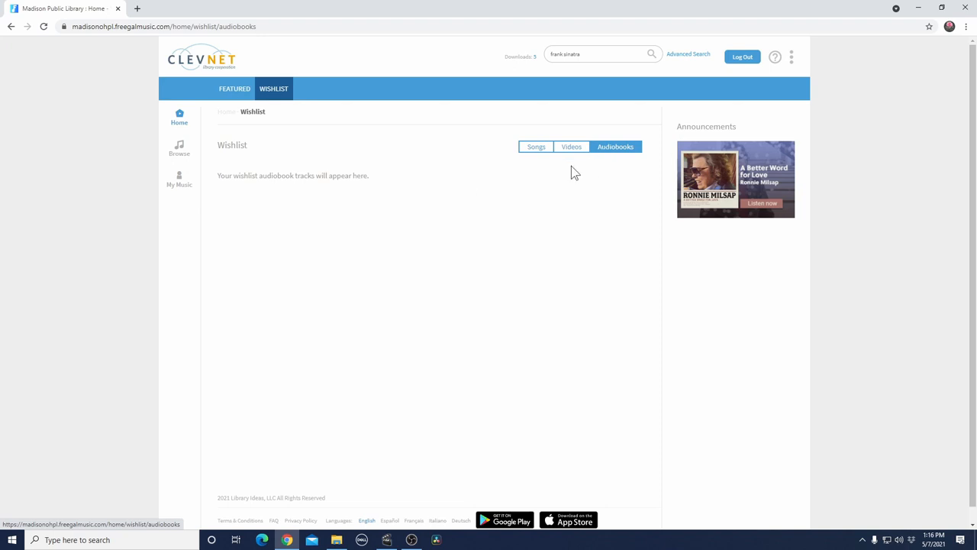
mouse_move(179, 181)
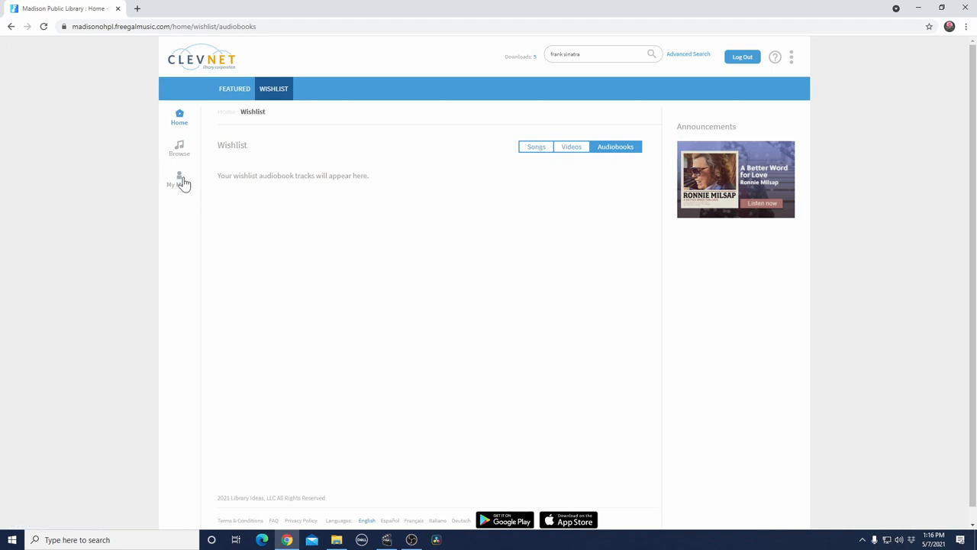
- Revisit My Music and step through its empty songs, audiobooks, Wishlist and music videos tabs
click(179, 179)
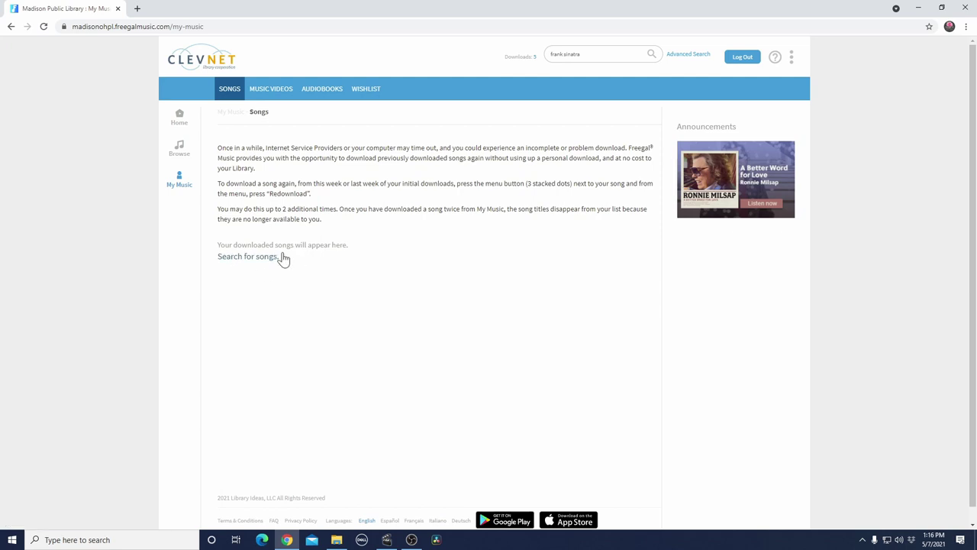
double_click(281, 244)
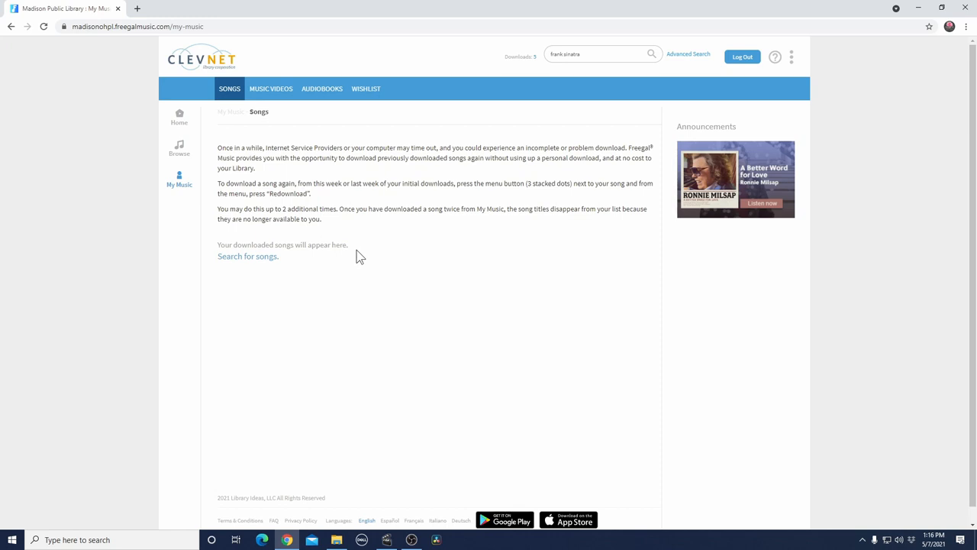
mouse_move(576, 207)
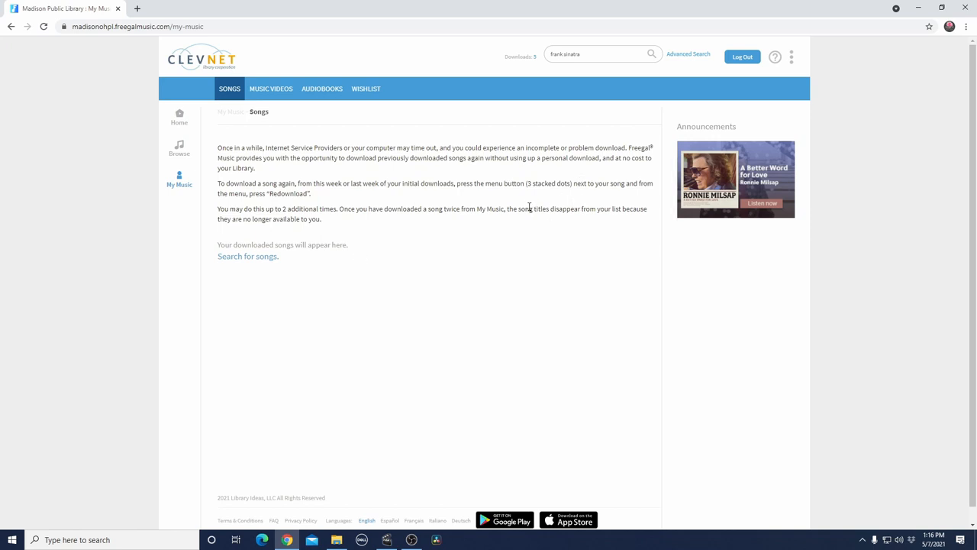
mouse_move(271, 88)
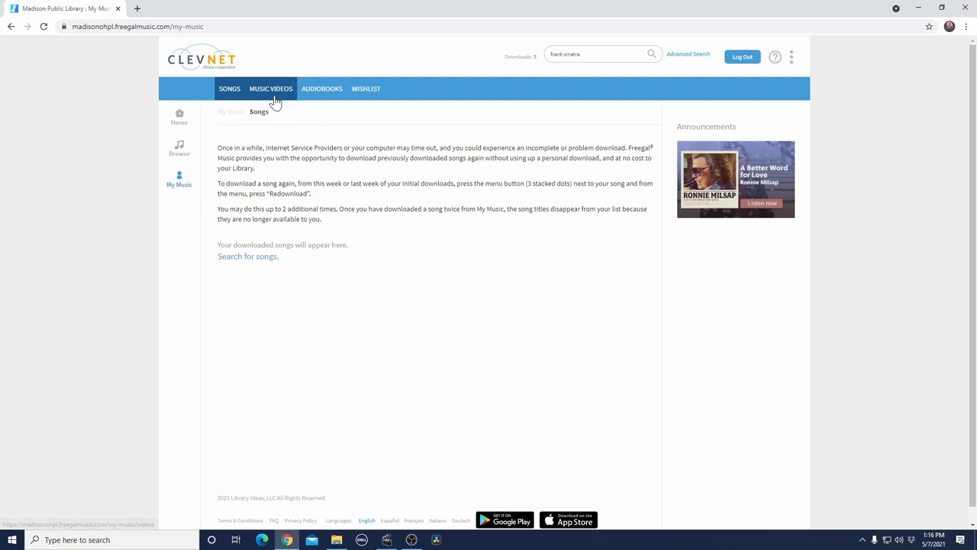
click(321, 88)
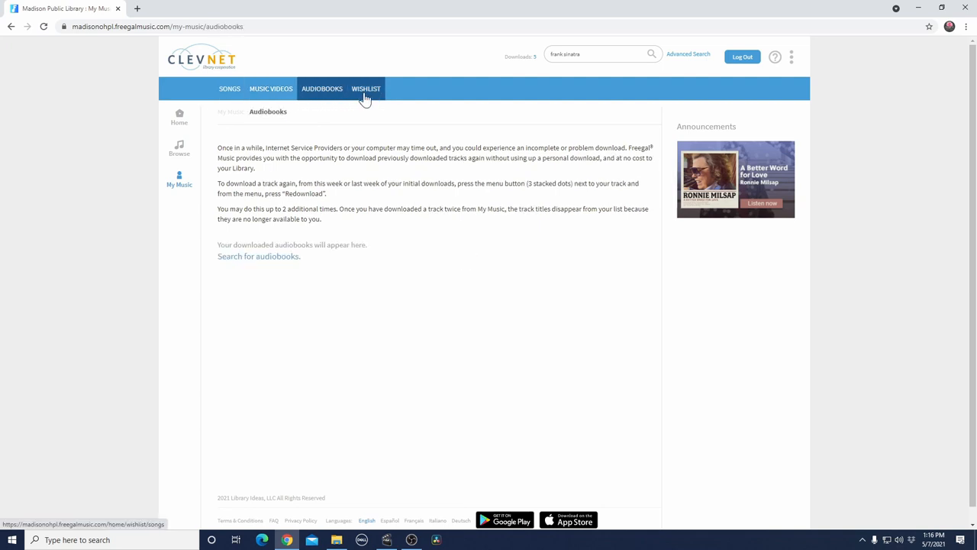
click(366, 87)
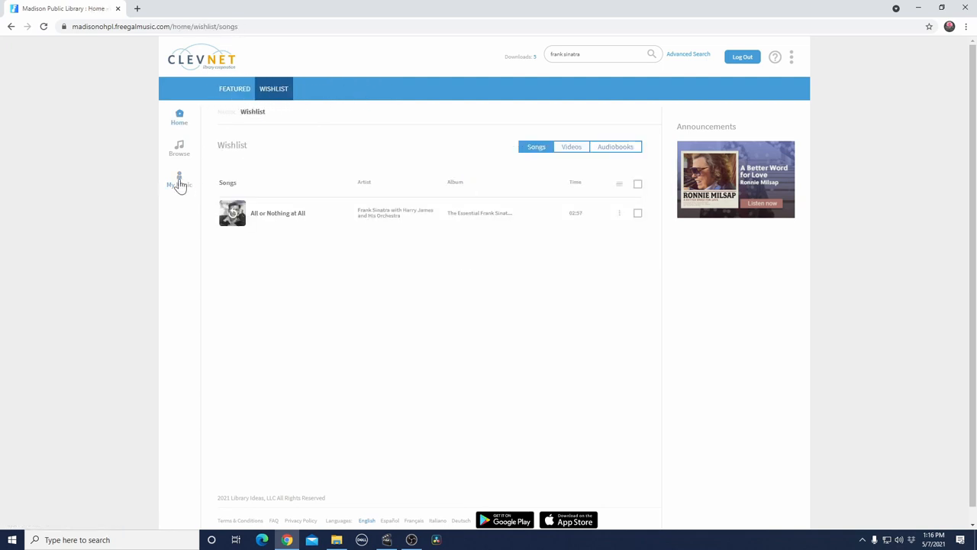
click(179, 181)
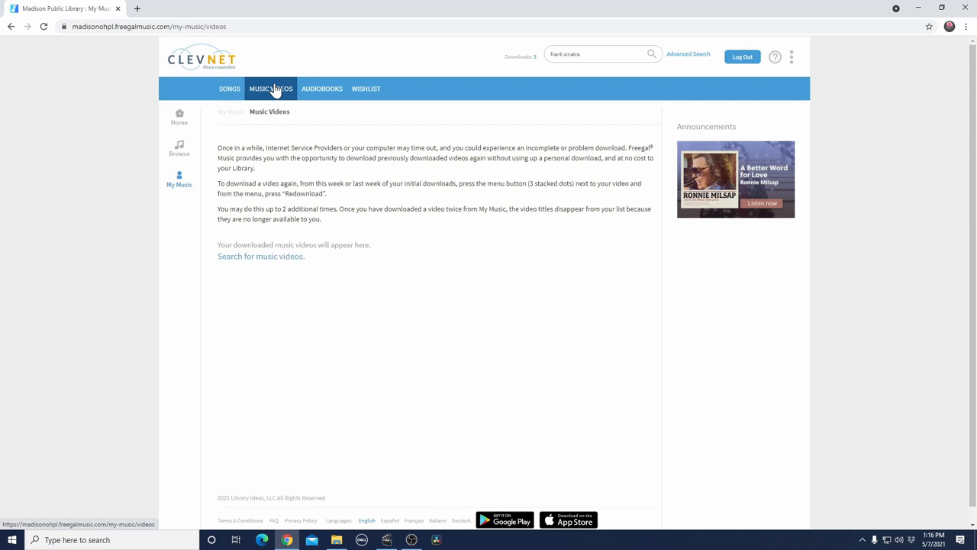
mouse_move(321, 89)
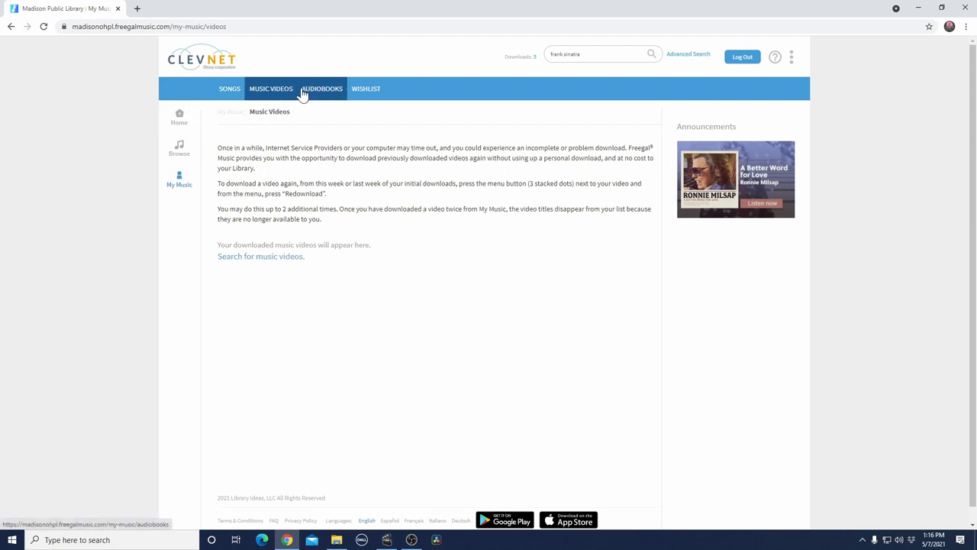